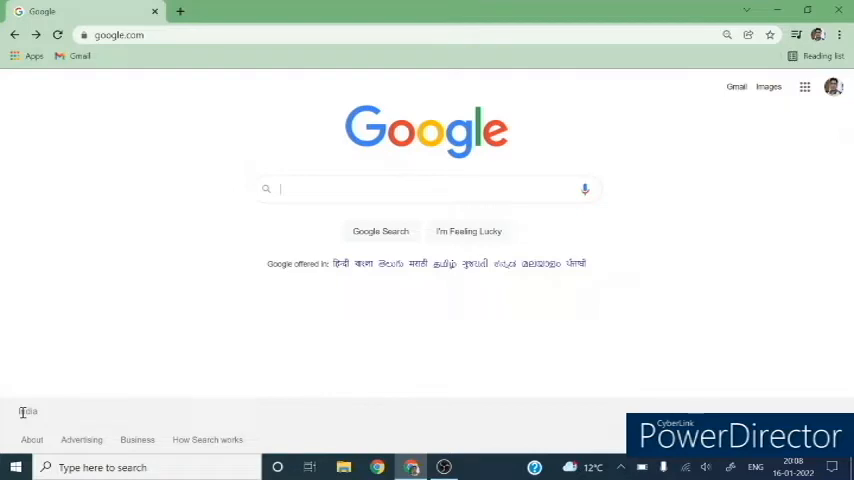
# Search Google for 'miktex download' and open the Getting MiKTeX page
pyautogui.write('miktex')
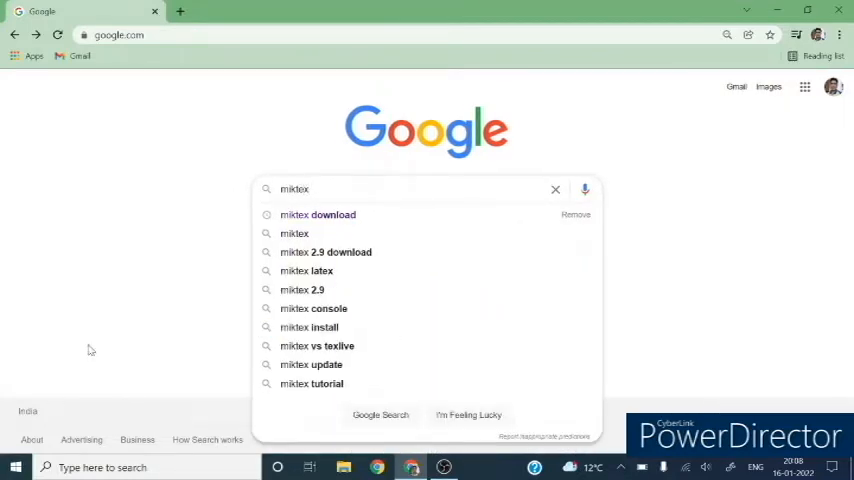
pyautogui.click(317, 214)
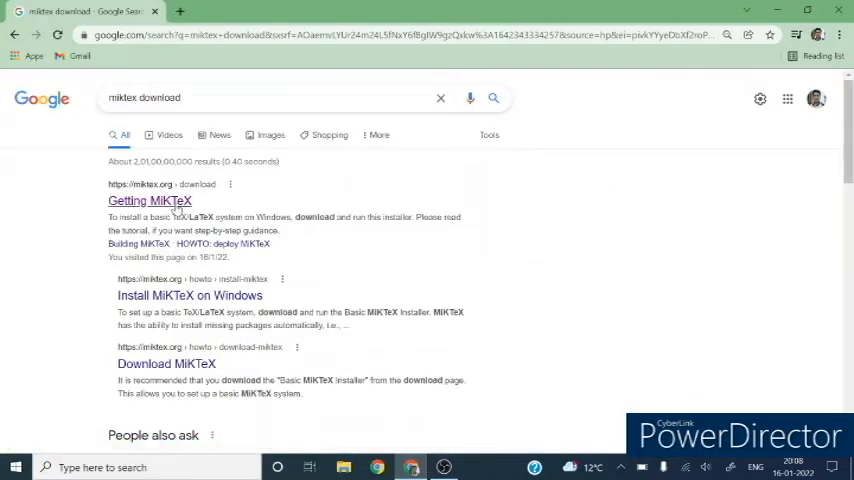
pyautogui.click(149, 201)
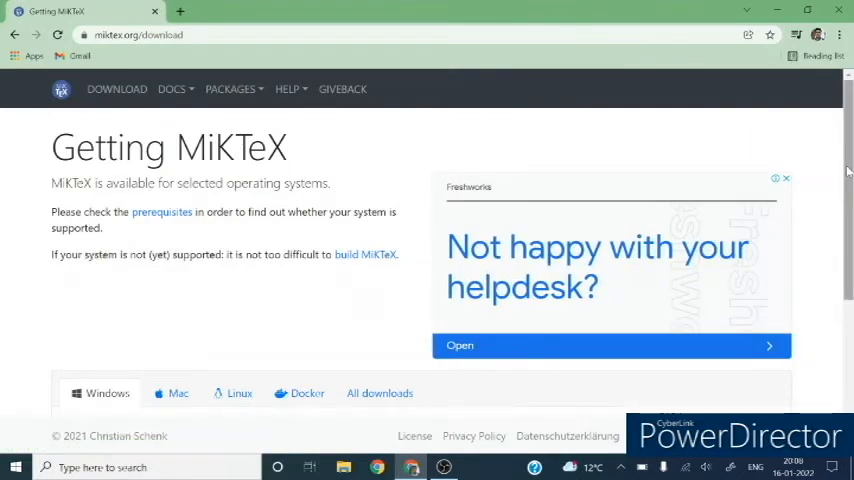
# Download the basic MiKTeX Windows installer from the Windows Installer section
pyautogui.scroll(-3)
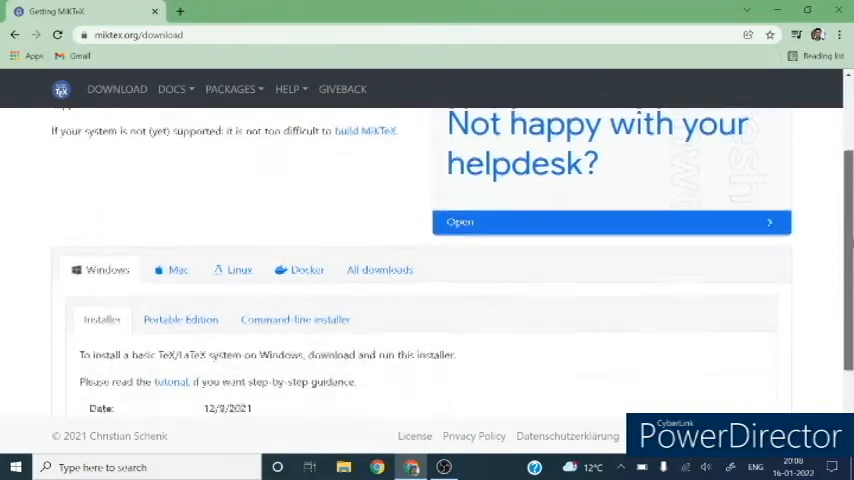
pyautogui.scroll(-3)
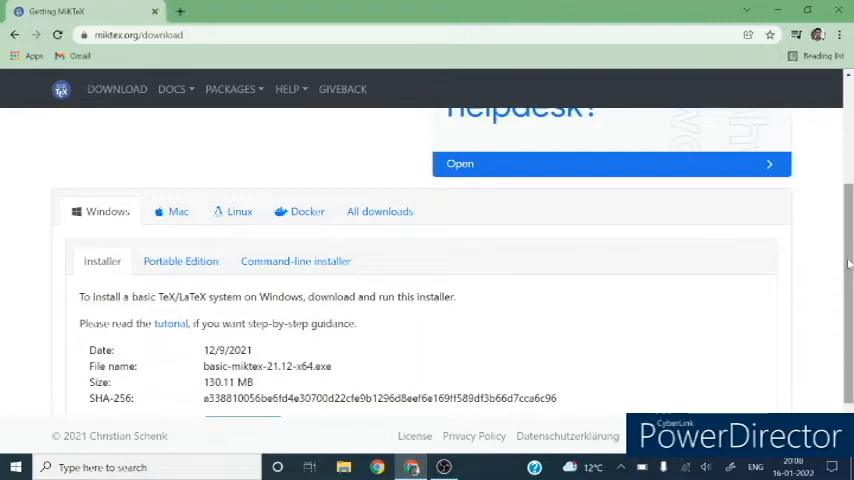
pyautogui.scroll(-3)
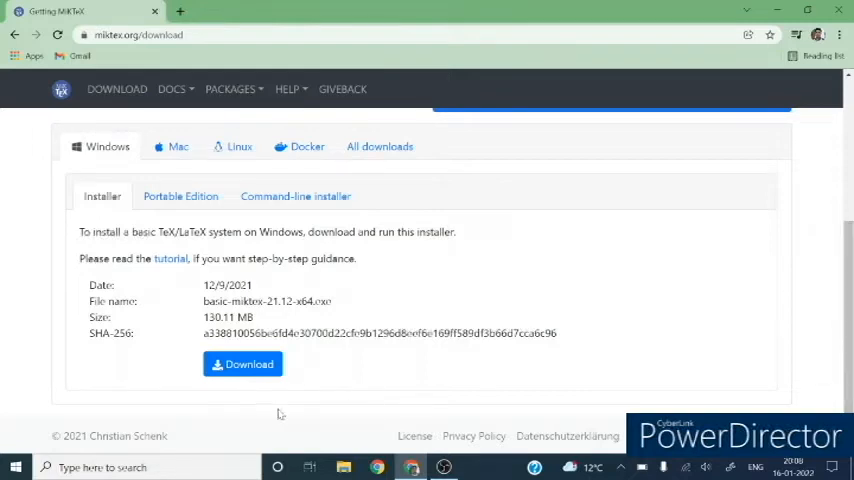
pyautogui.click(242, 363)
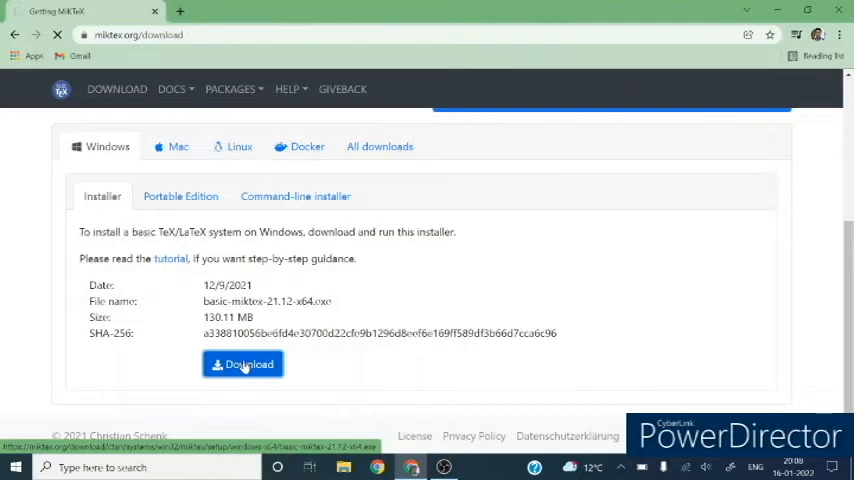
pyautogui.click(242, 363)
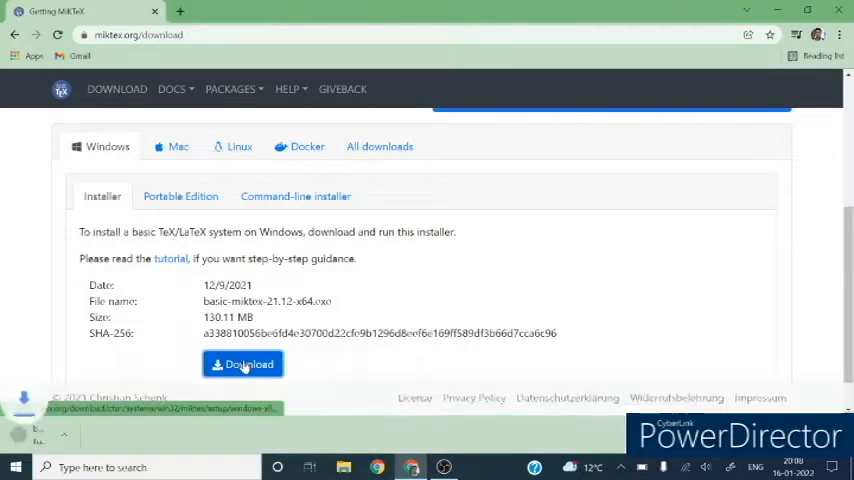
# Run the downloaded MiKTeX installer and accept its copying conditions
pyautogui.click(243, 364)
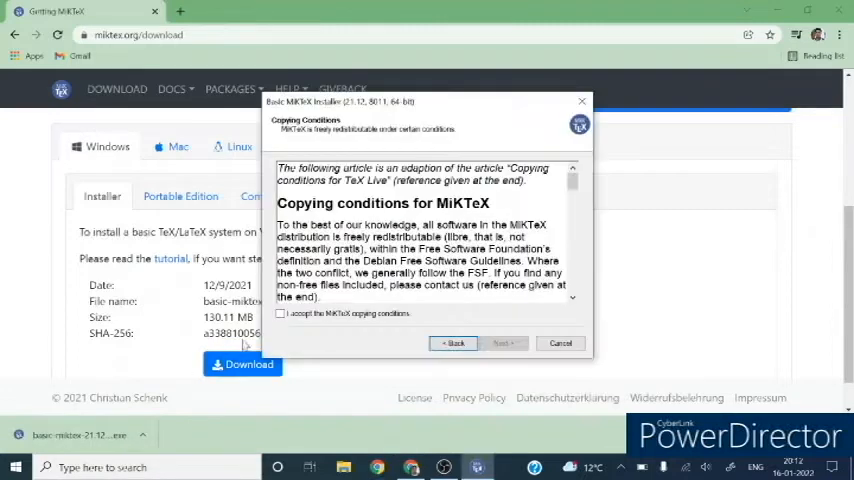
pyautogui.click(281, 313)
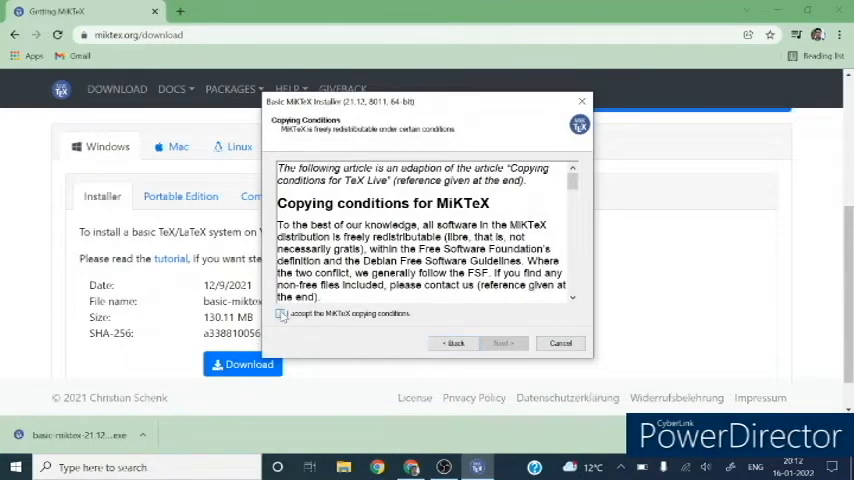
pyautogui.click(280, 313)
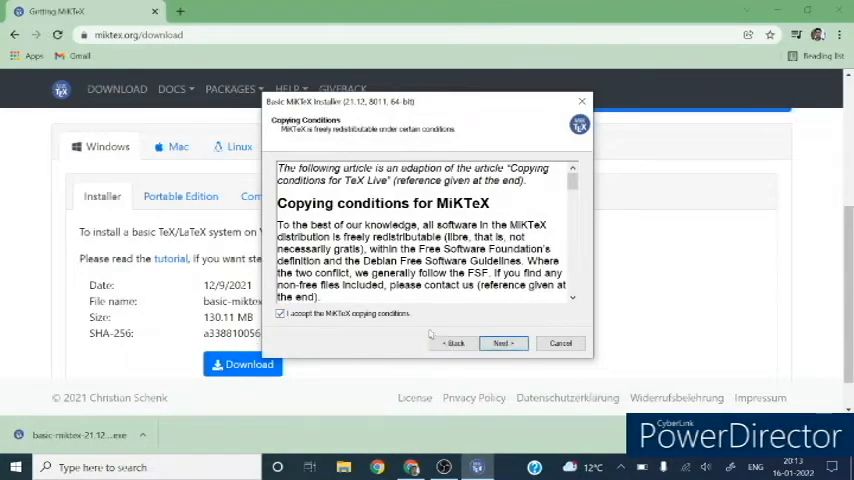
pyautogui.click(502, 343)
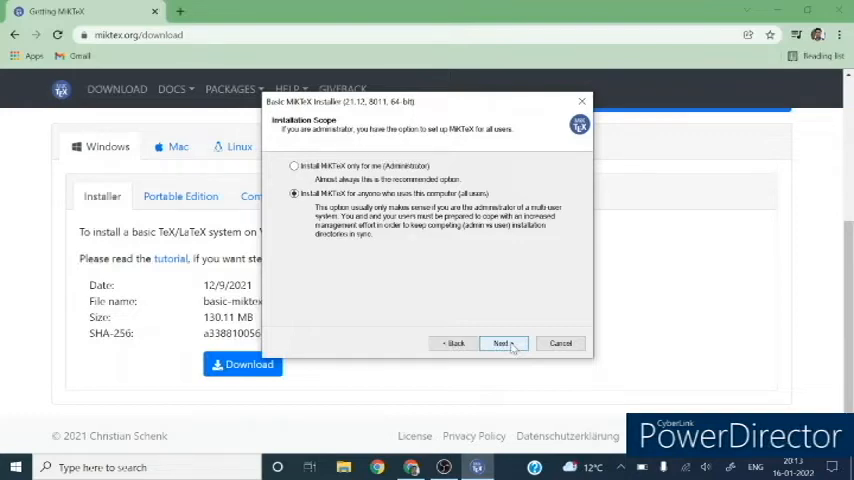
# Install MiKTeX for all users in the default folder, with A4 paper and ask-first package installs
pyautogui.click(503, 343)
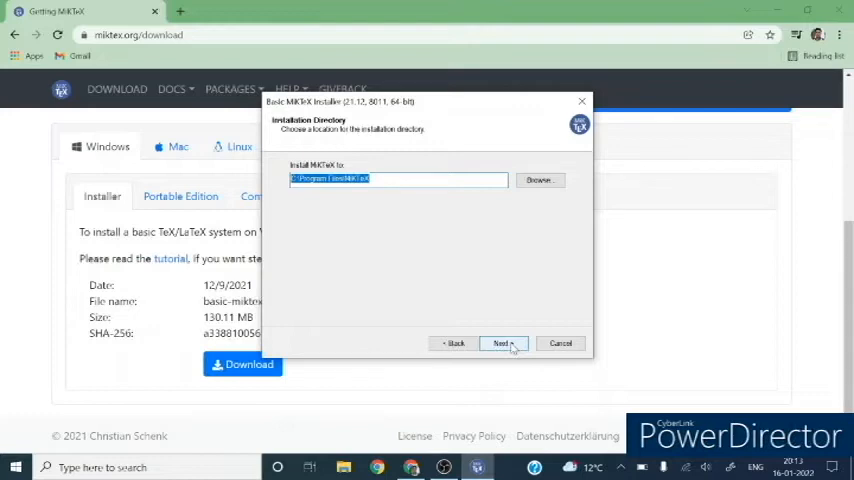
pyautogui.click(503, 343)
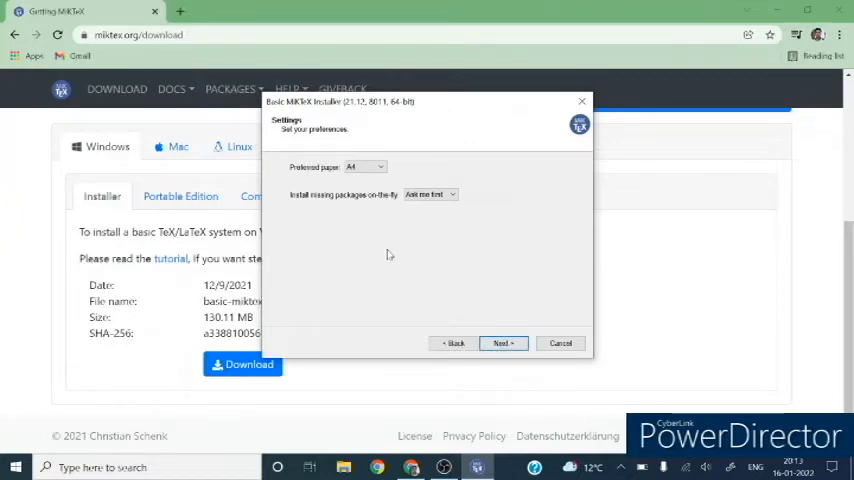
pyautogui.click(450, 194)
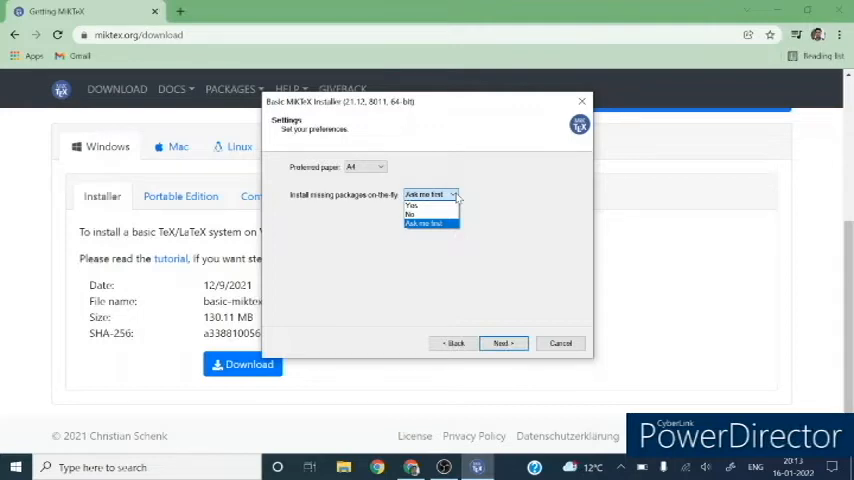
pyautogui.click(422, 223)
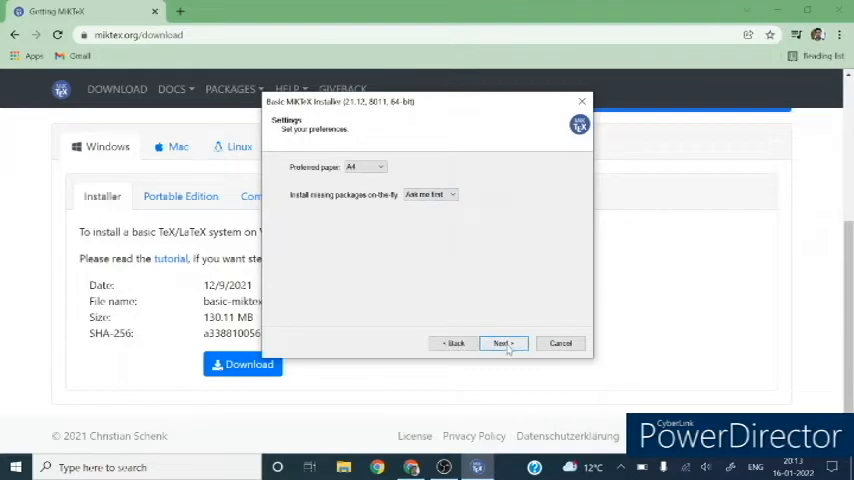
pyautogui.click(502, 343)
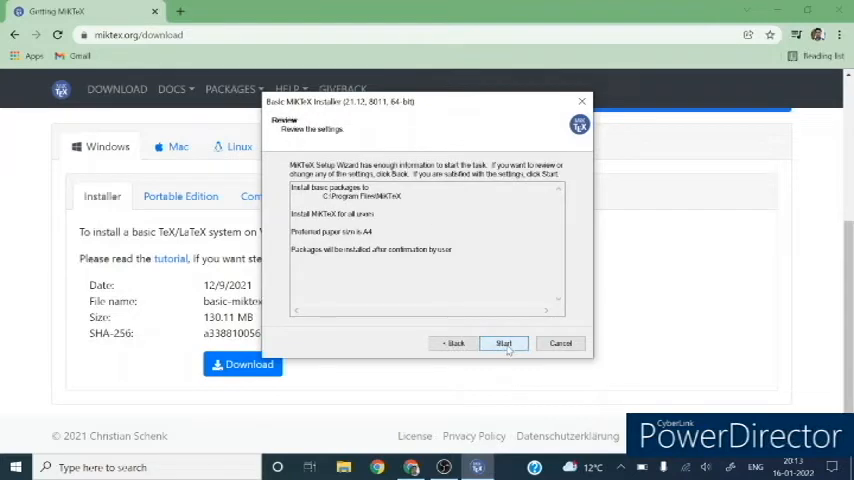
pyautogui.click(504, 343)
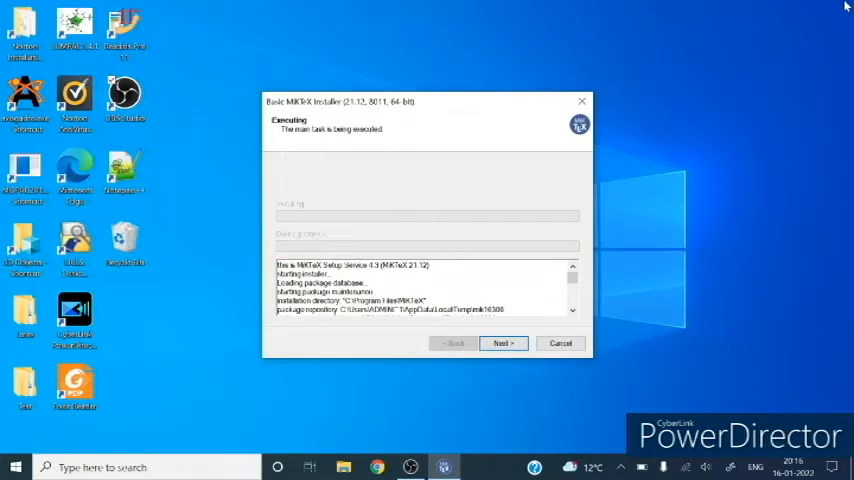
pyautogui.moveTo(820, 6)
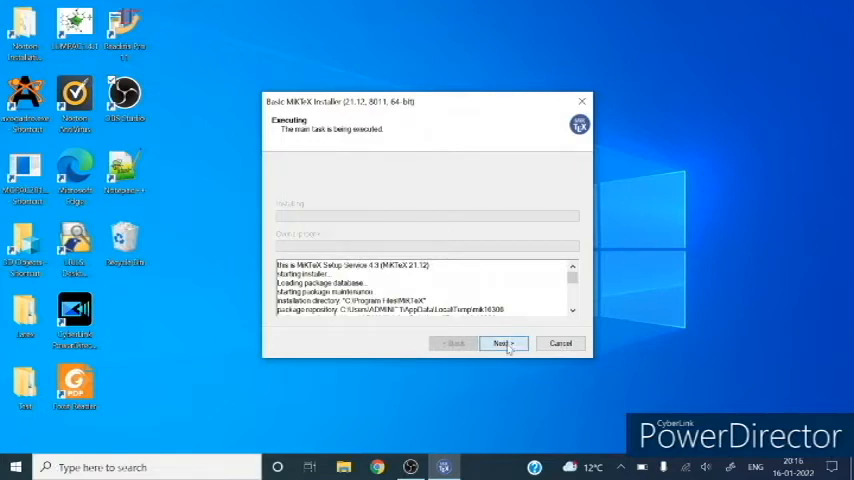
# Complete the MiKTeX install with 'Check for updates now' unticked, then close the wizard
pyautogui.click(501, 343)
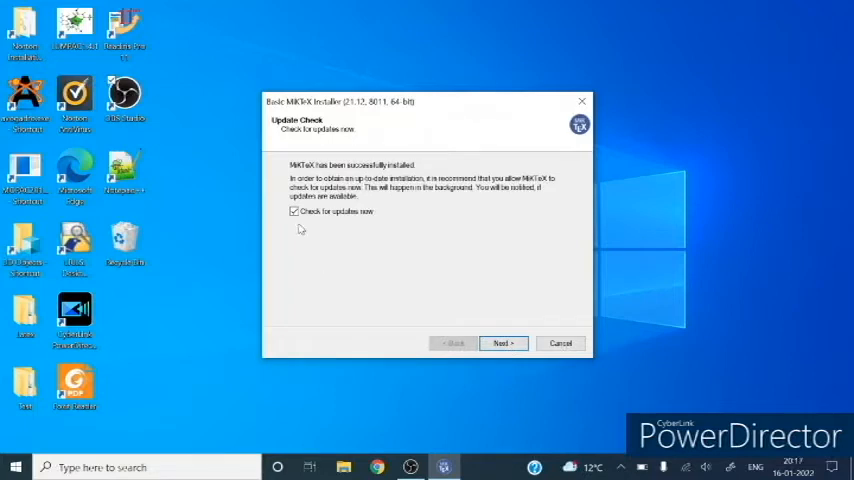
pyautogui.click(294, 211)
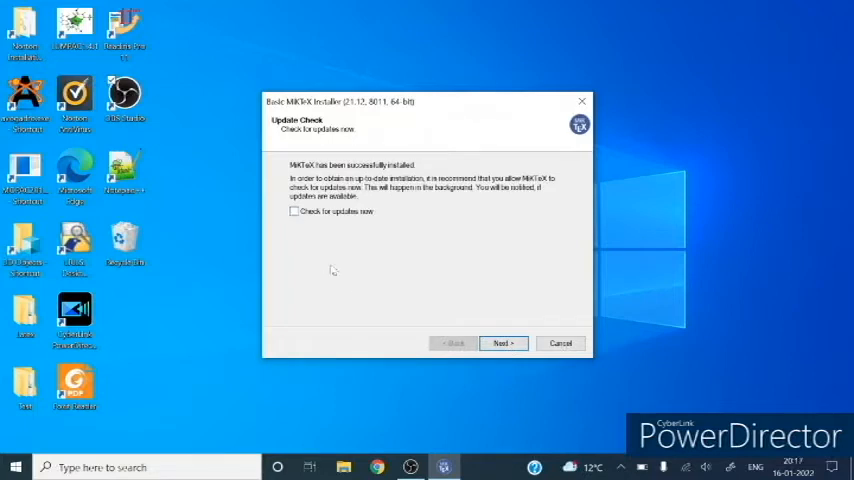
pyautogui.click(503, 343)
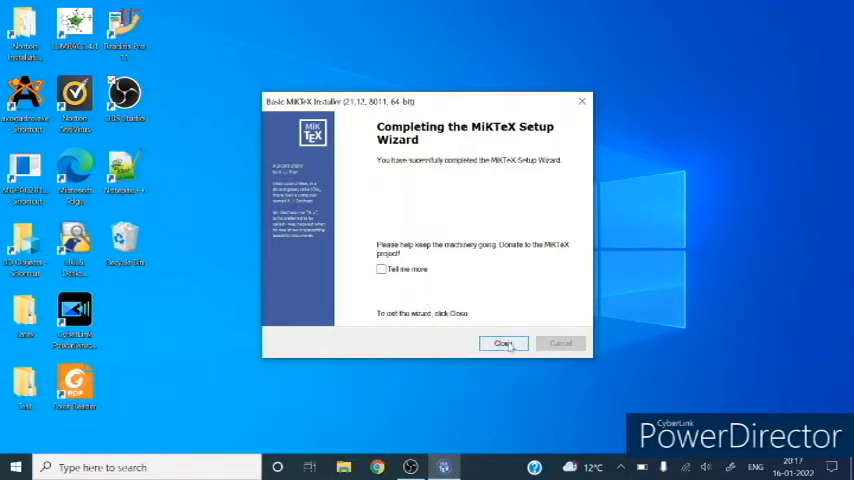
pyautogui.click(504, 343)
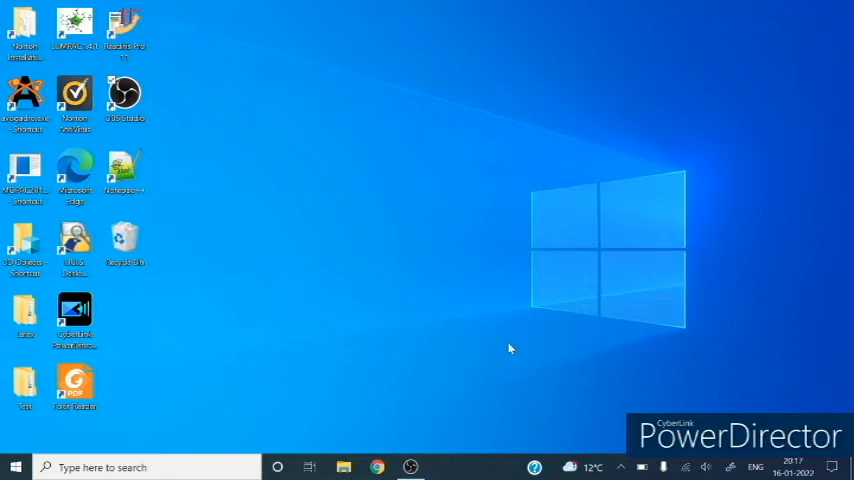
# Search 'texmaker download' in Chrome and open the 'Download TeXmaker - Xm1 Math' result
pyautogui.click(377, 467)
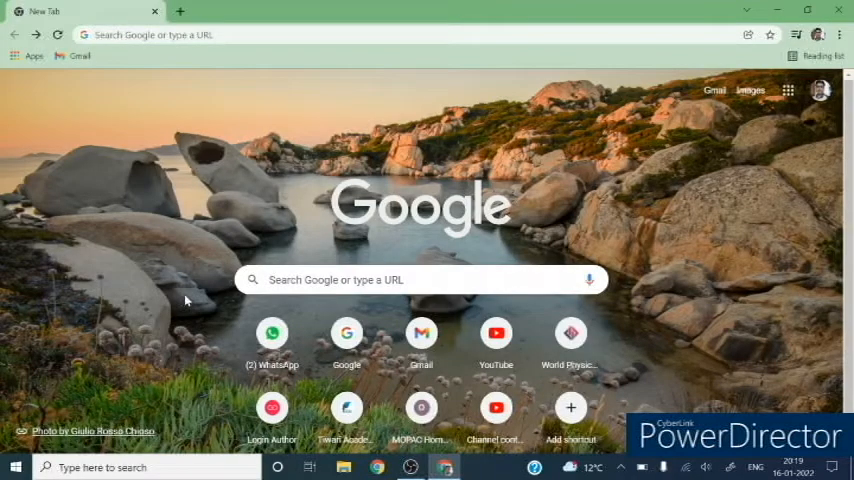
pyautogui.write('texmaker download')
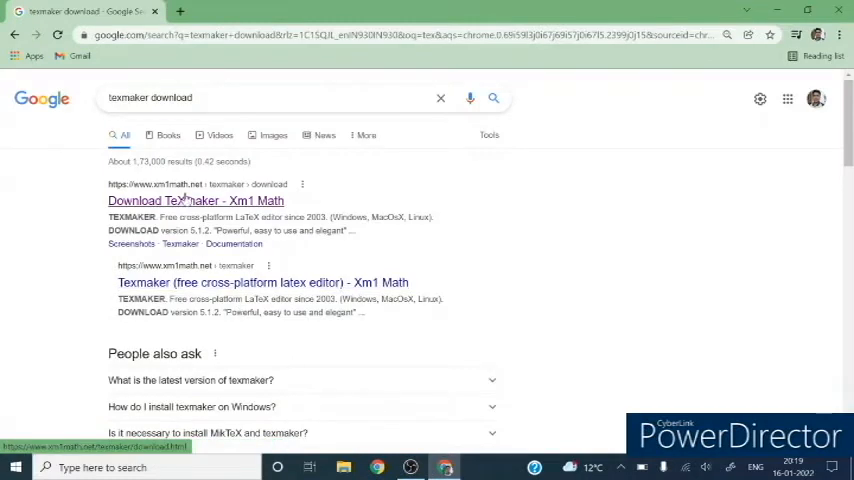
pyautogui.click(195, 201)
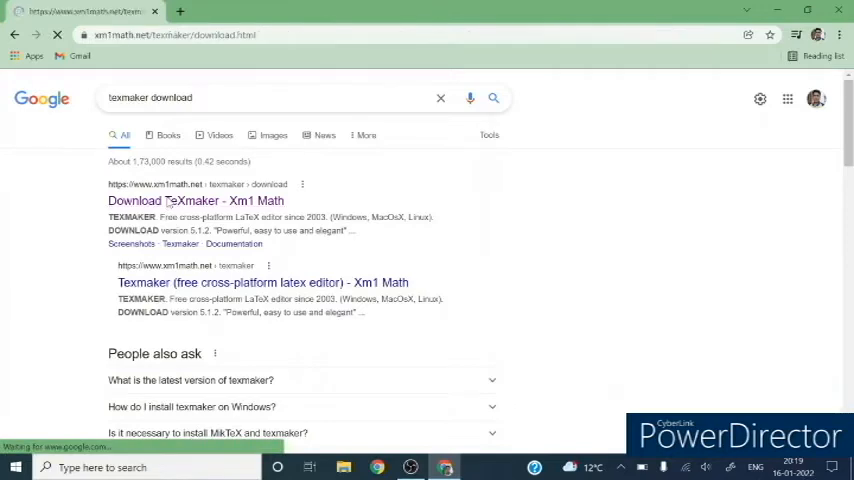
# Download the TEXMAKER 5.1.2 Win_x64.msi installer from the Windows Packages section
pyautogui.click(195, 200)
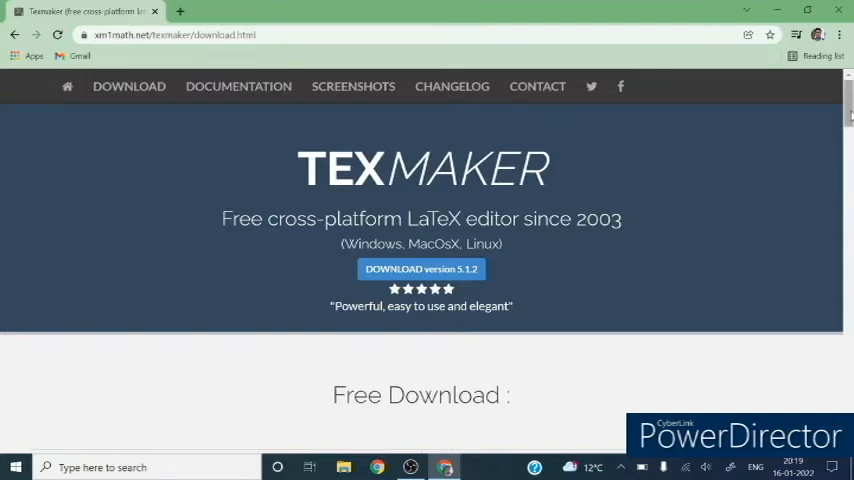
pyautogui.scroll(-3)
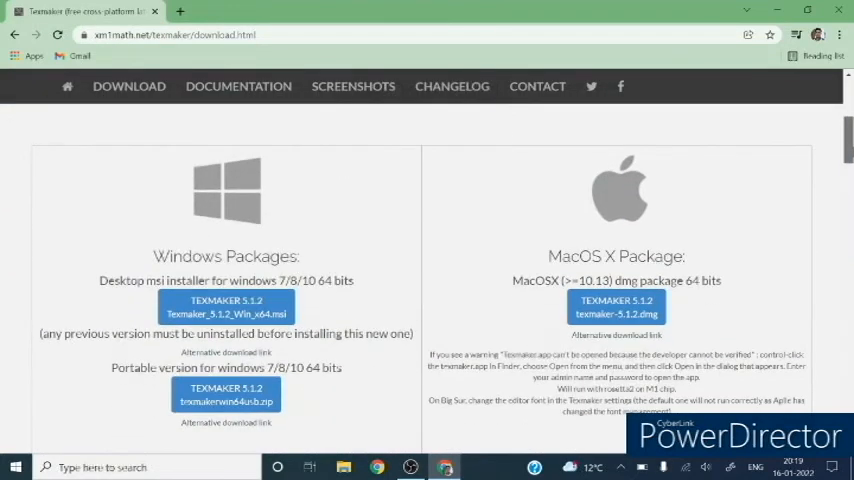
pyautogui.scroll(-3)
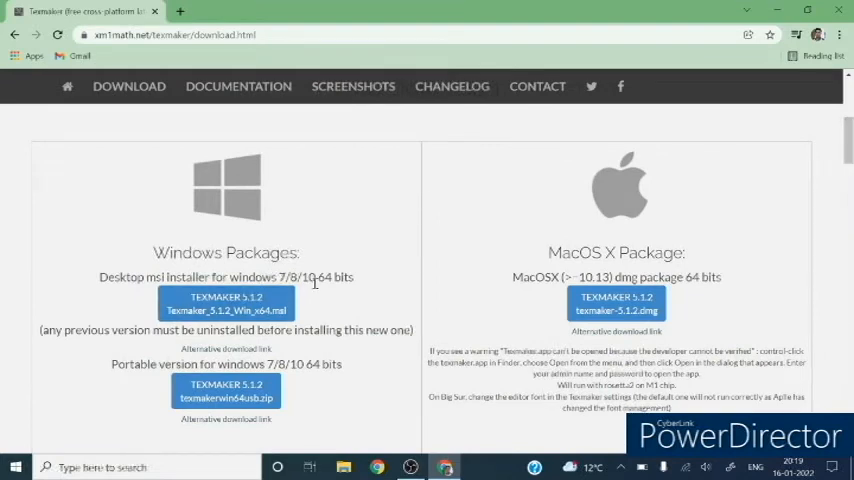
pyautogui.moveTo(320, 297)
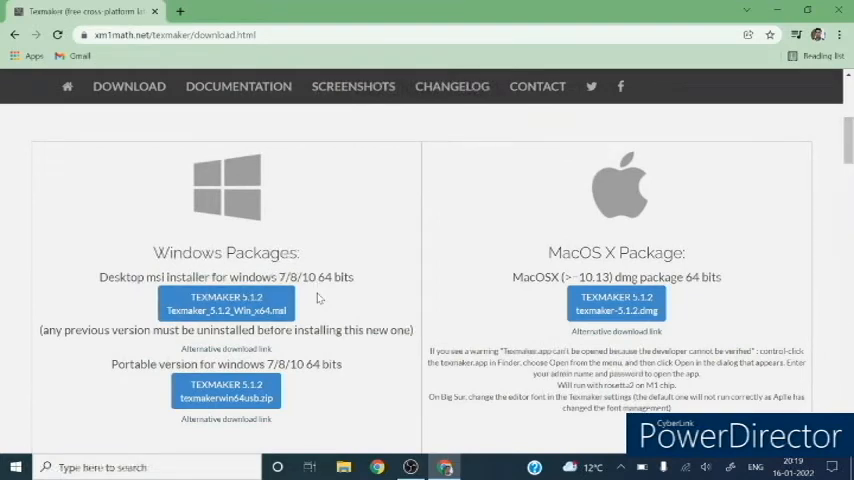
pyautogui.moveTo(226, 305)
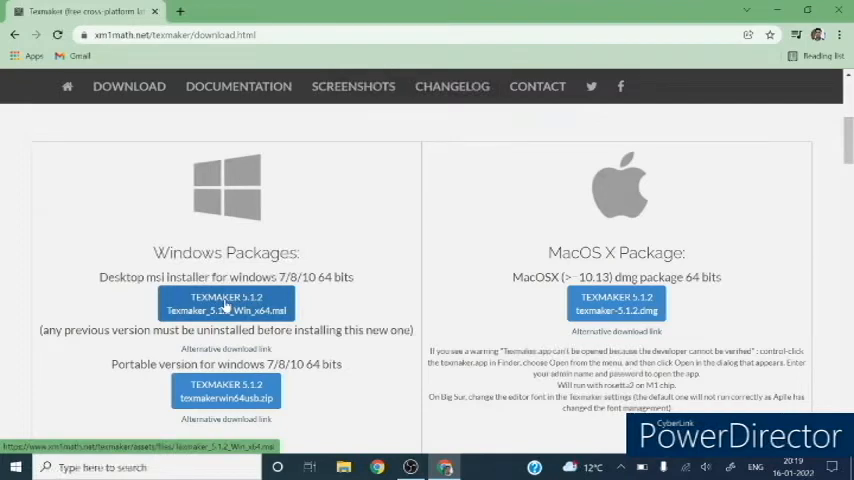
pyautogui.click(225, 304)
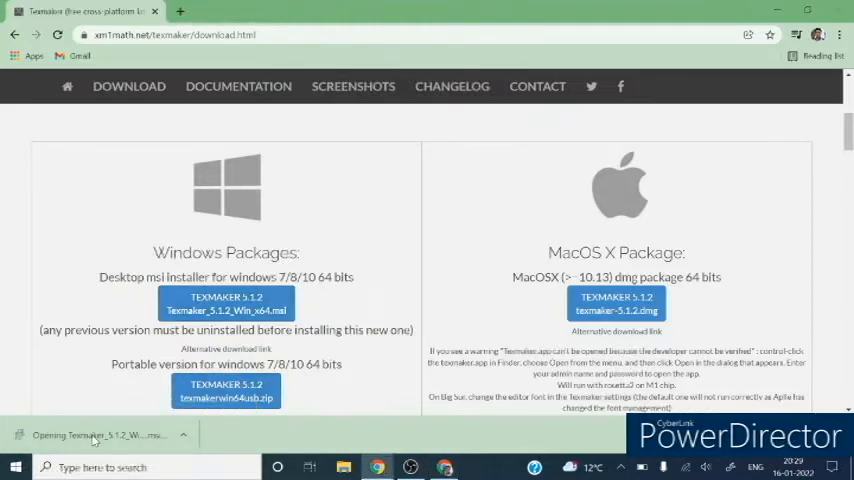
# Install Texmaker 5.1.2 and finish setup with 'Launch Texmaker when setup exits' unchecked
pyautogui.click(95, 434)
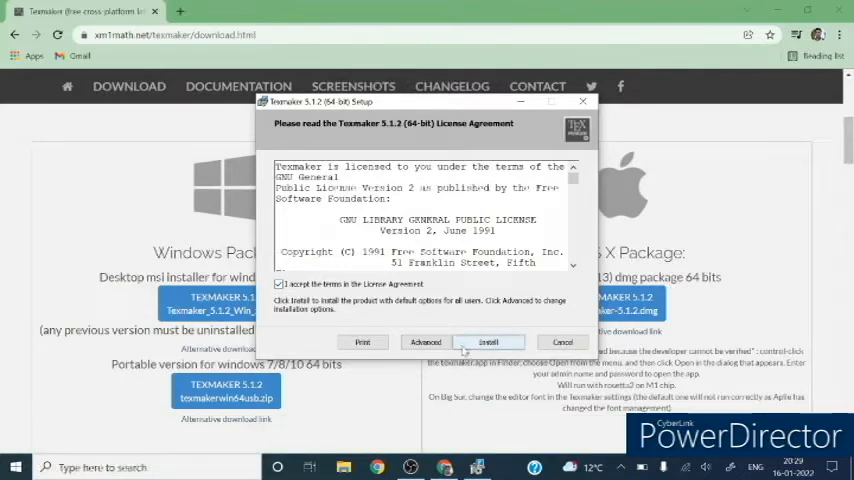
pyautogui.click(488, 342)
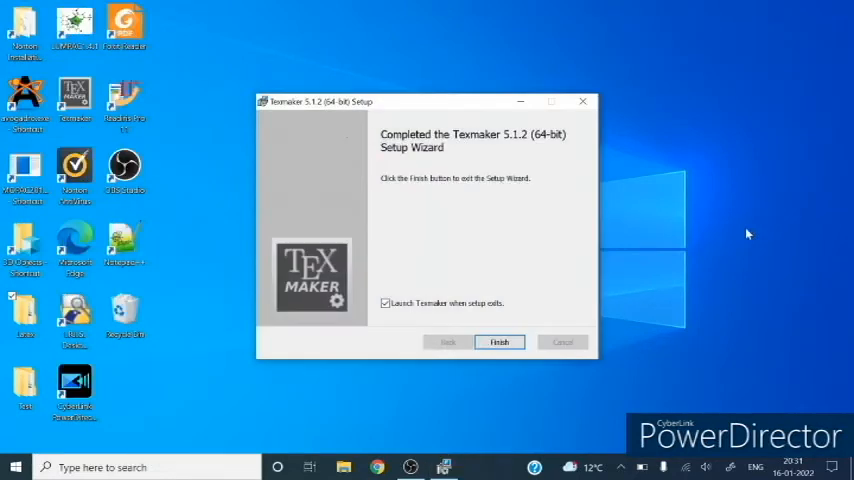
pyautogui.click(385, 303)
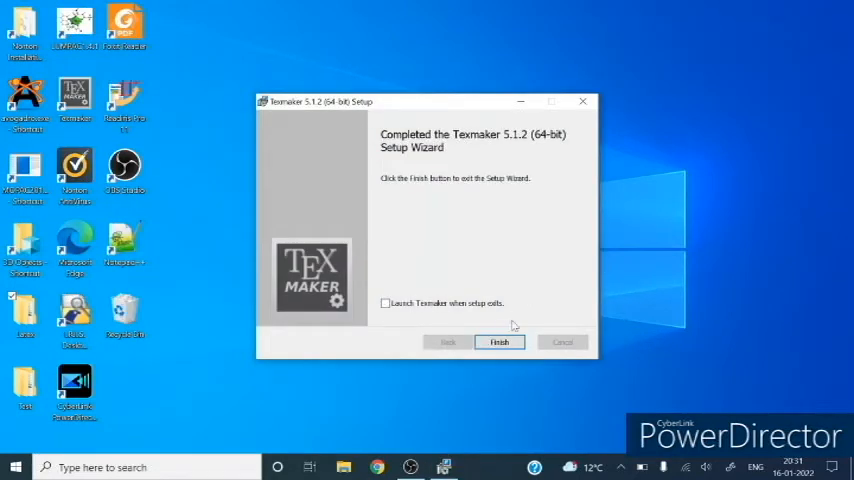
pyautogui.click(499, 342)
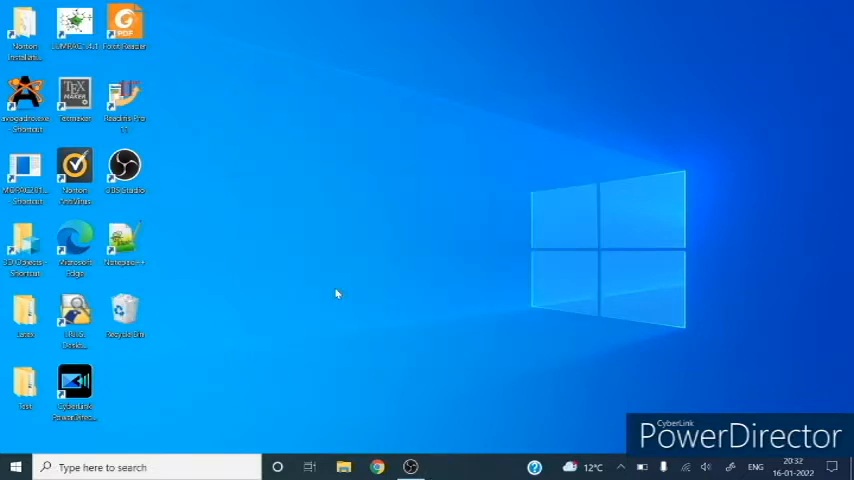
pyautogui.moveTo(327, 172)
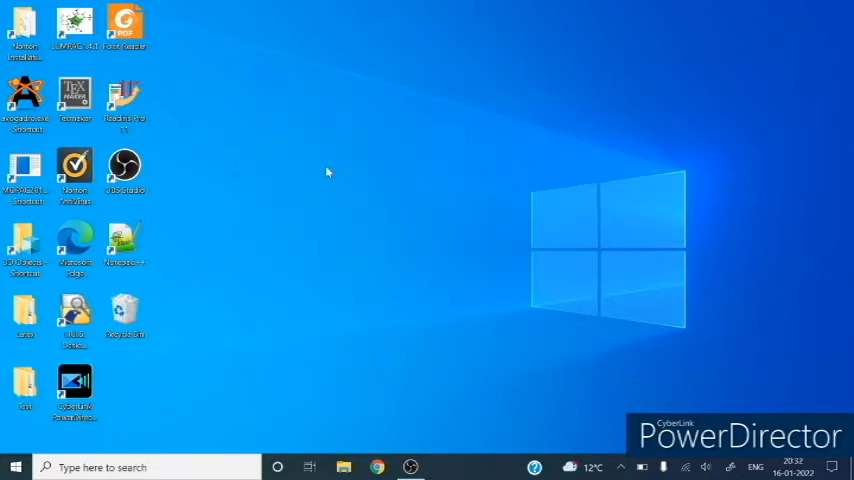
# Create a new folder on the desktop and start naming it Miktex
pyautogui.rightClick(327, 172)
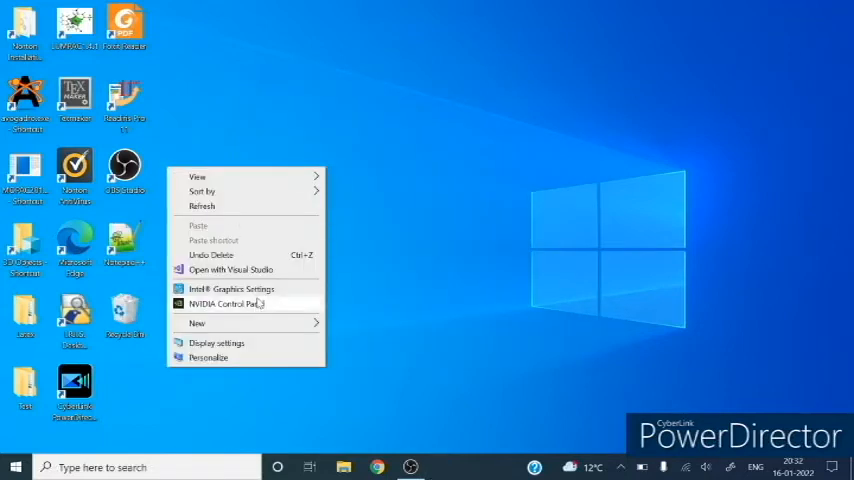
pyautogui.click(197, 323)
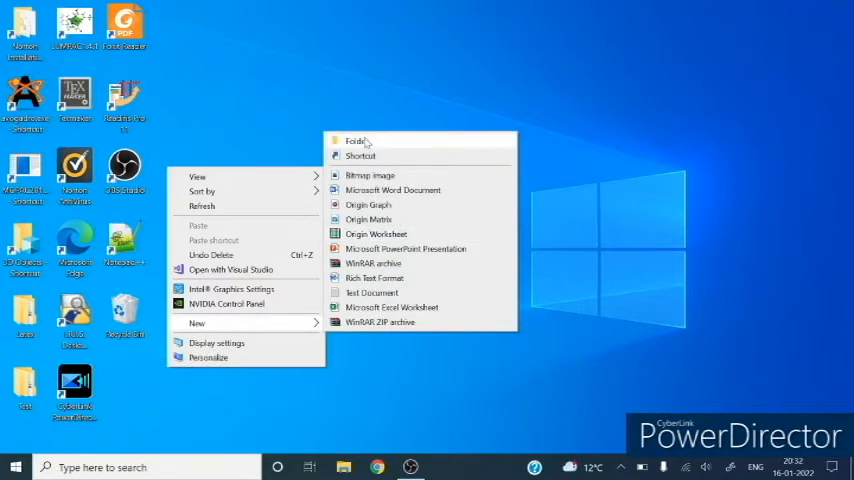
pyautogui.click(356, 140)
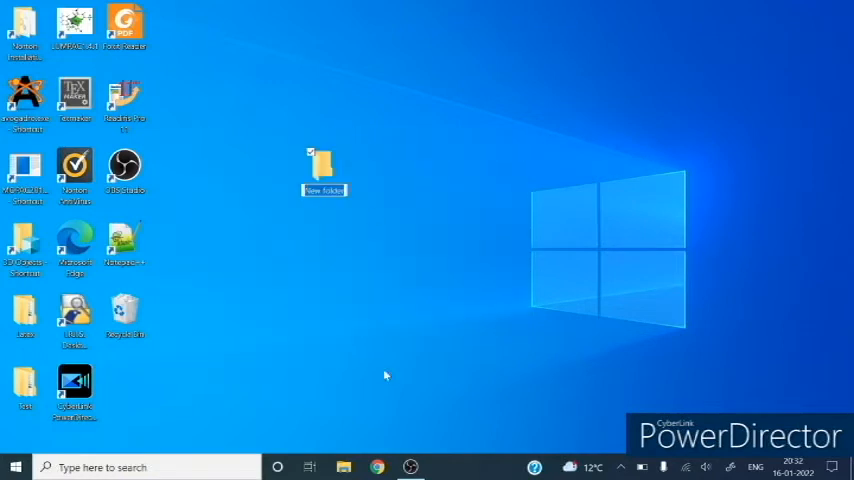
pyautogui.write('Miktex')
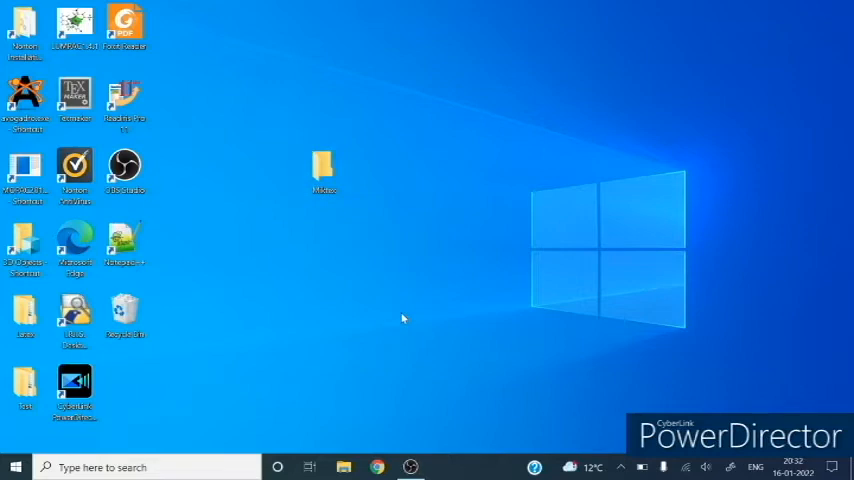
pyautogui.moveTo(75, 95)
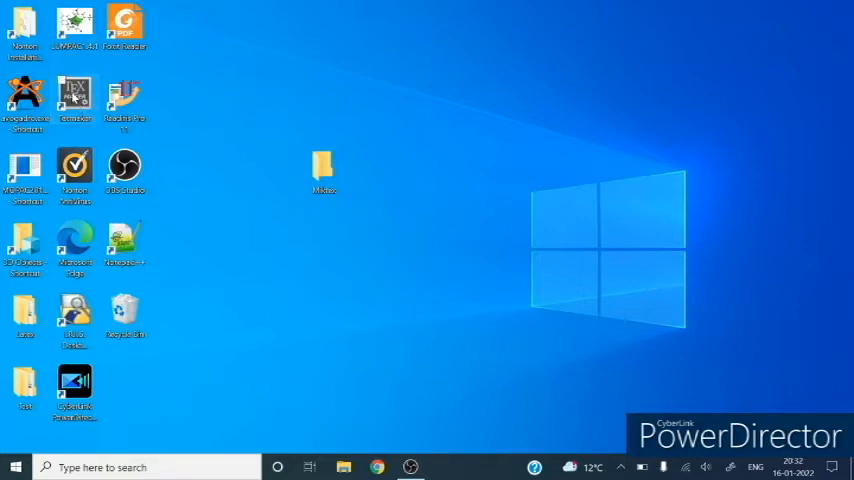
pyautogui.moveTo(75, 95)
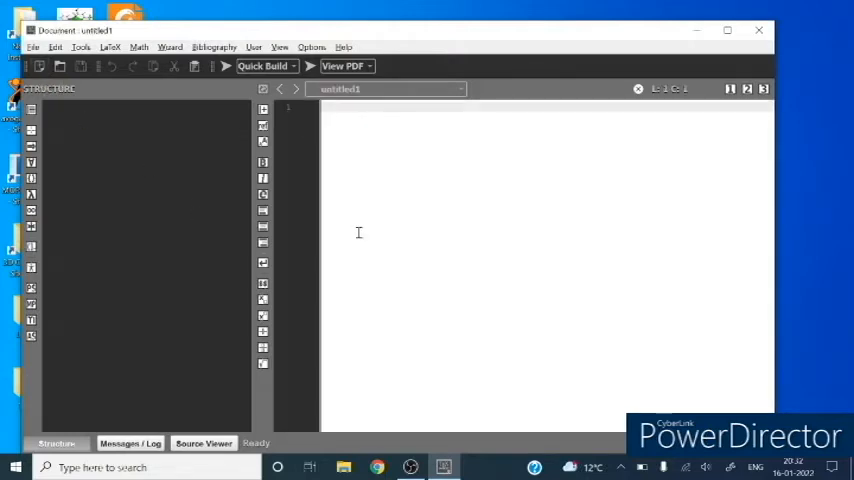
# Save the empty document as test job.tex in the Desktop's Miktex folder
pyautogui.click(330, 107)
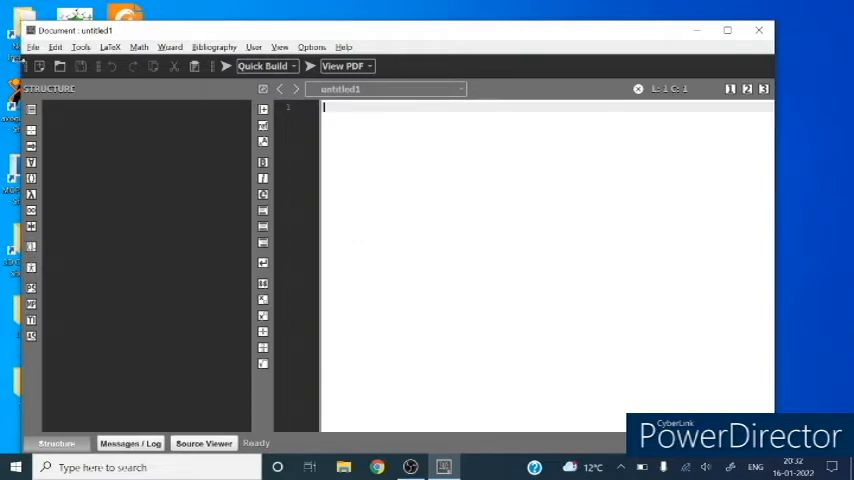
pyautogui.click(33, 47)
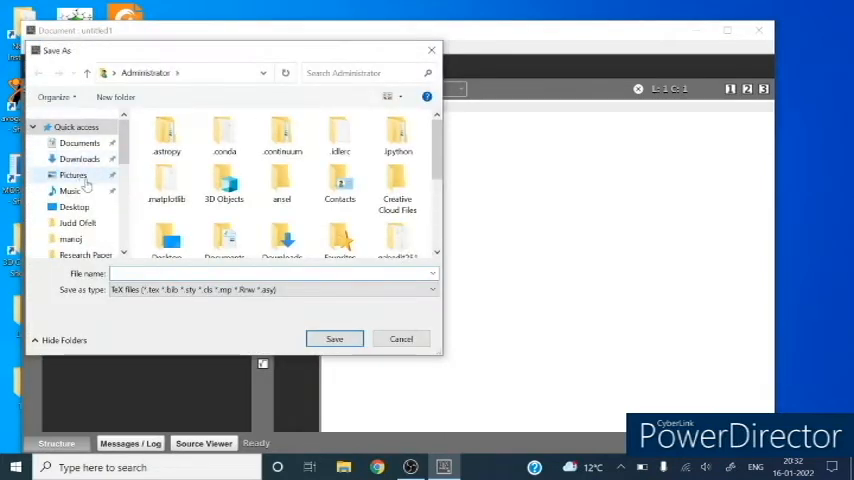
pyautogui.click(74, 207)
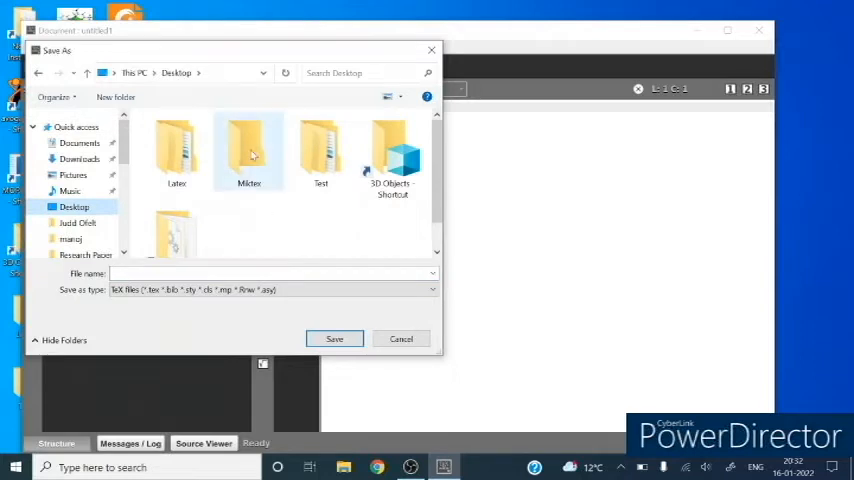
pyautogui.doubleClick(249, 150)
pyautogui.write('testjob')
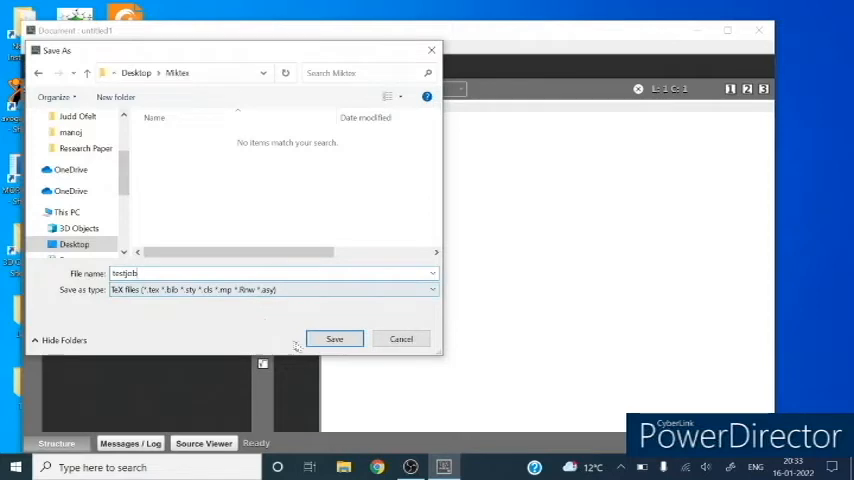
pyautogui.click(334, 339)
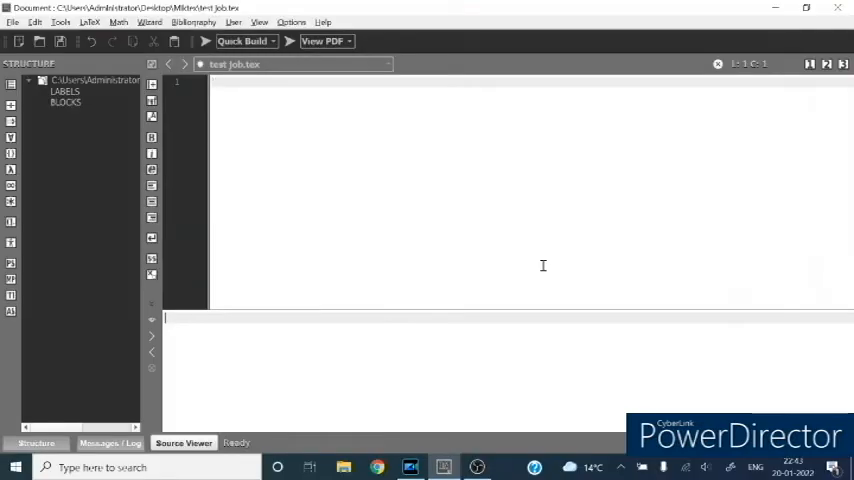
# Type the \documentclass[11pt]{article}, \usepackage{graphicx} and \begin{document} lines
pyautogui.write('\\')
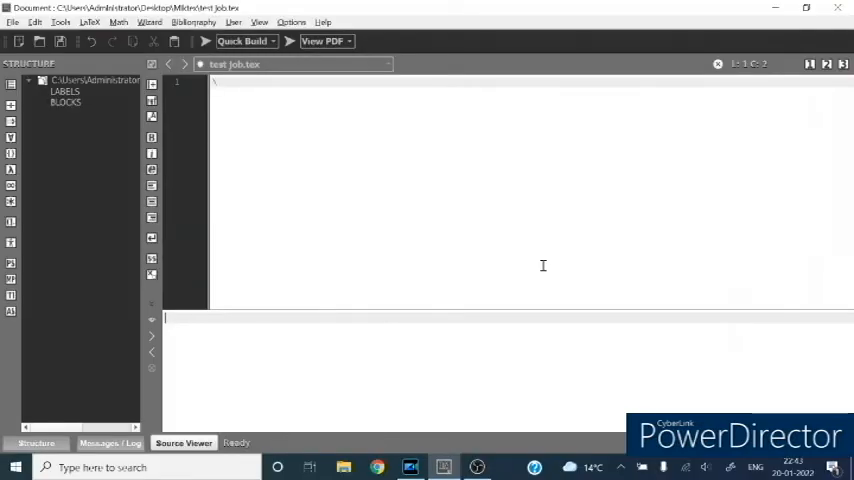
pyautogui.write('\\documentclass[11]{•')
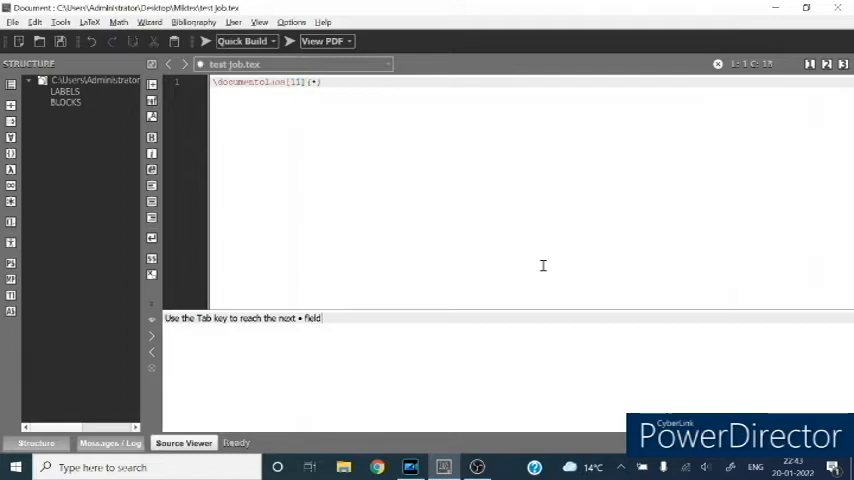
pyautogui.write('pt')
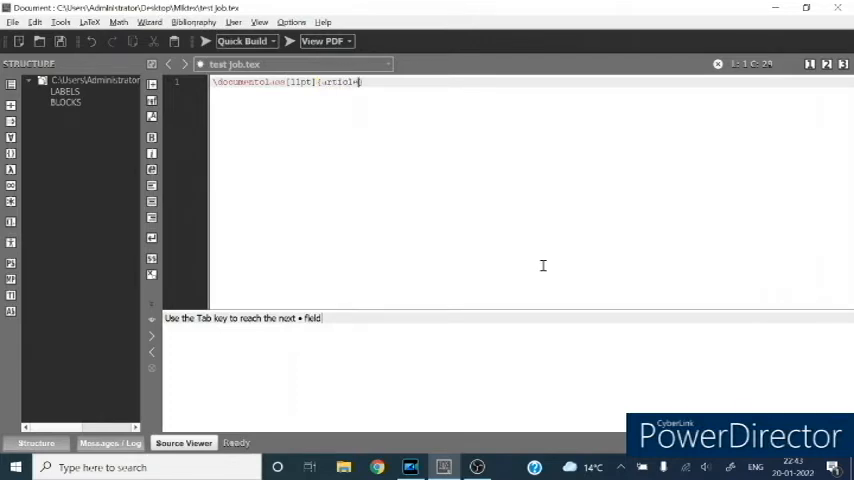
pyautogui.press('enter')
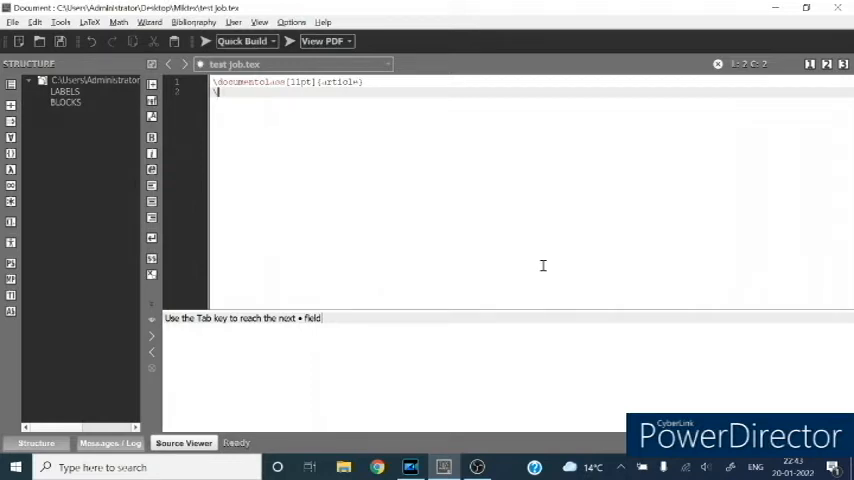
pyautogui.write('\\usepackage{graphicx')
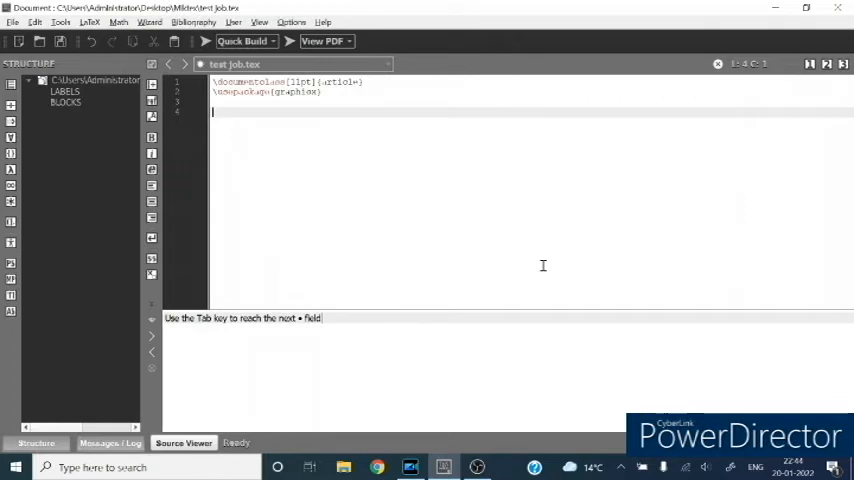
pyautogui.write('\\begin{document')
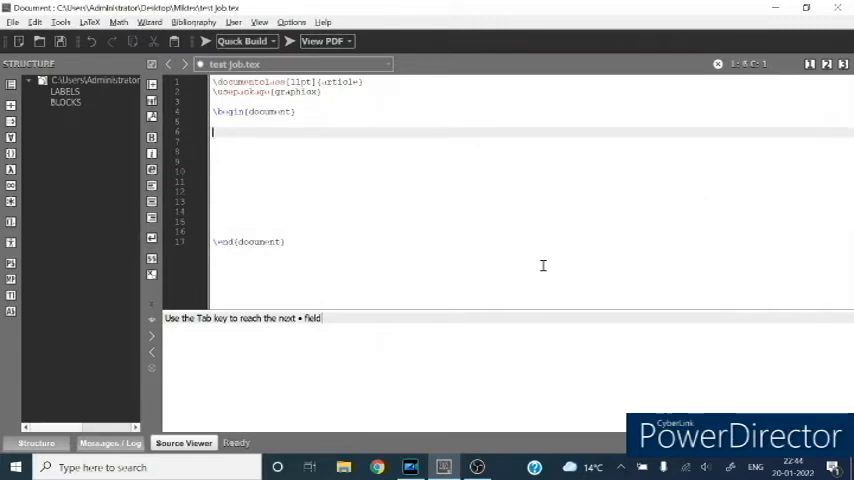
# Type the title command and begin the title text "How to write"
pyautogui.write('\\title{How to')
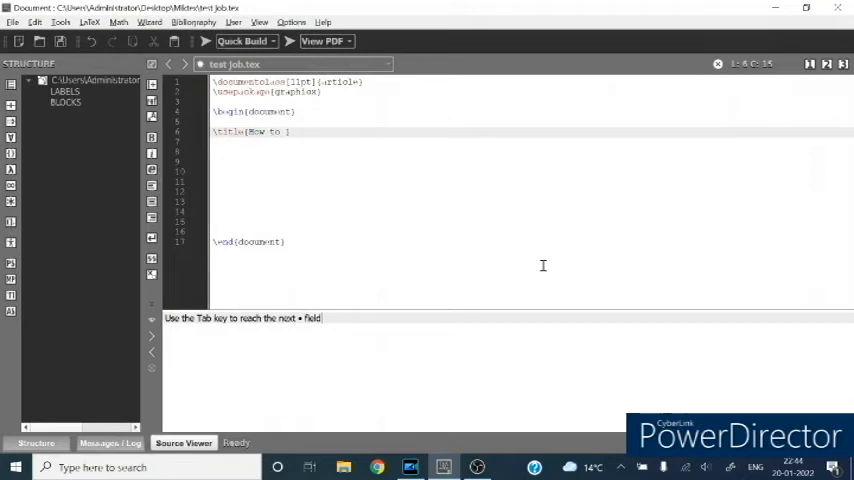
pyautogui.write('write paper for any journal')
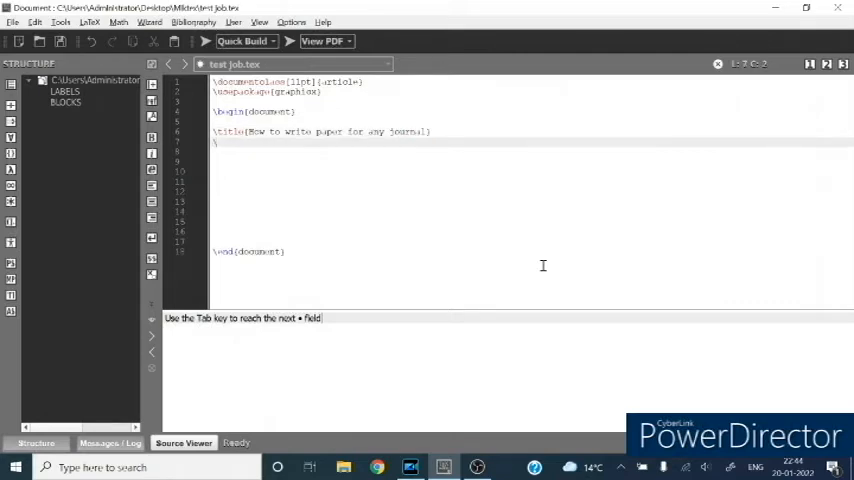
# Add the author line and a \thanks note for Bikaner Technical University
pyautogui.write('\\author{Manoj S')
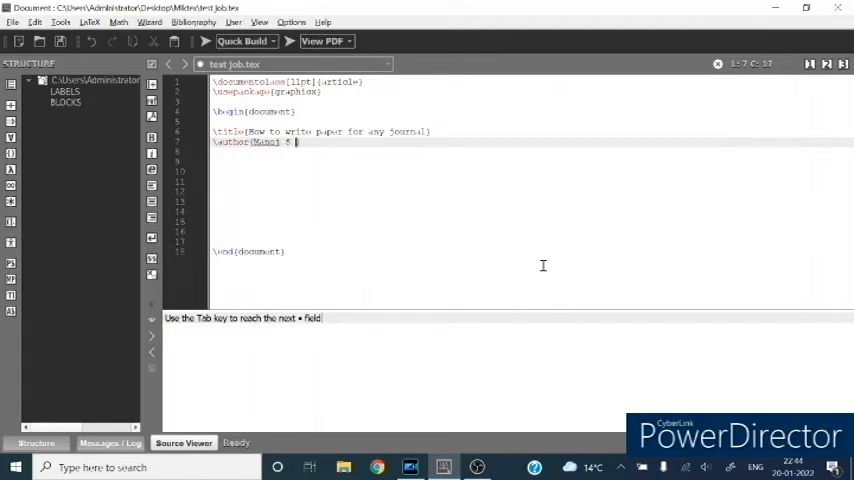
pyautogui.write('Sha')
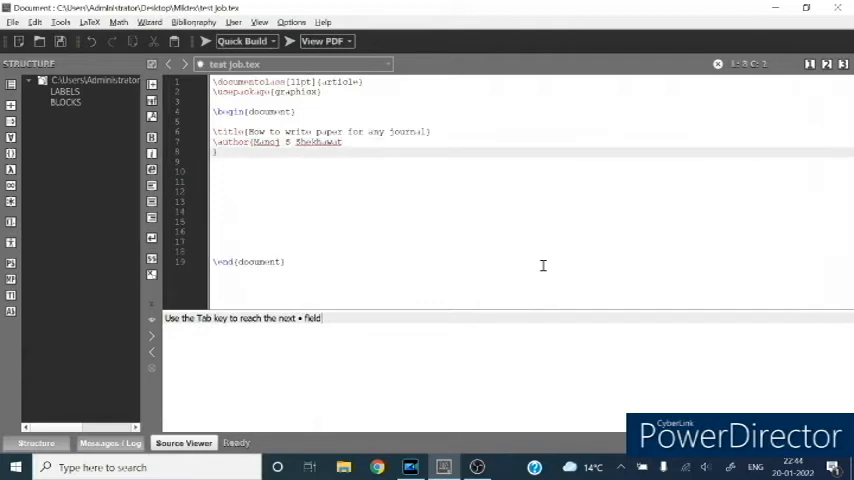
pyautogui.write('\\ti')
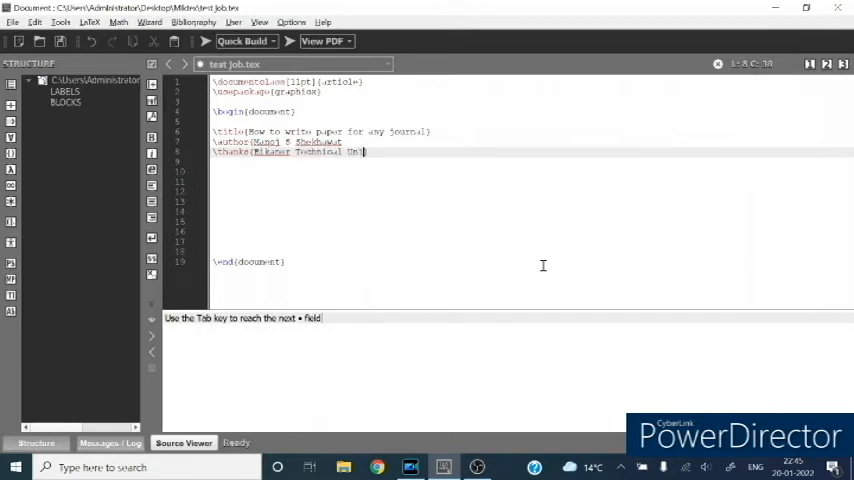
pyautogui.write('niversity)')
pyautogui.write('\\ma')
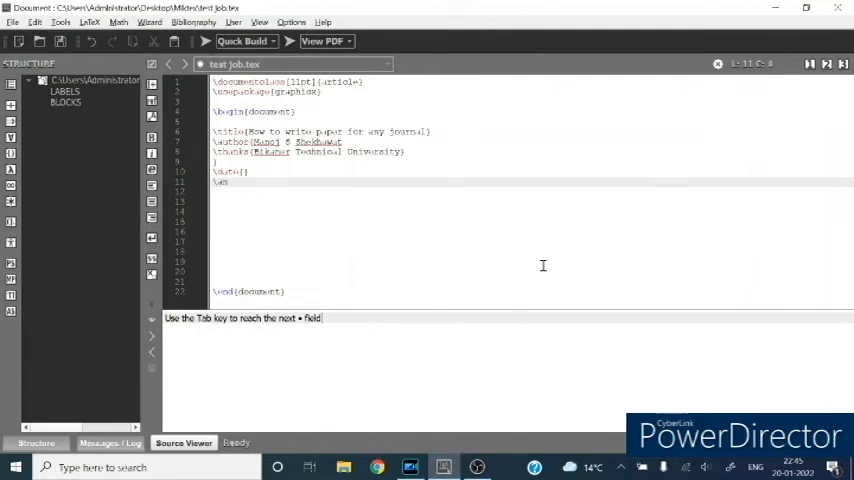
# Insert \maketitle via autocompletion and start a \begin{abstract} environment
pyautogui.press('BackSpace')
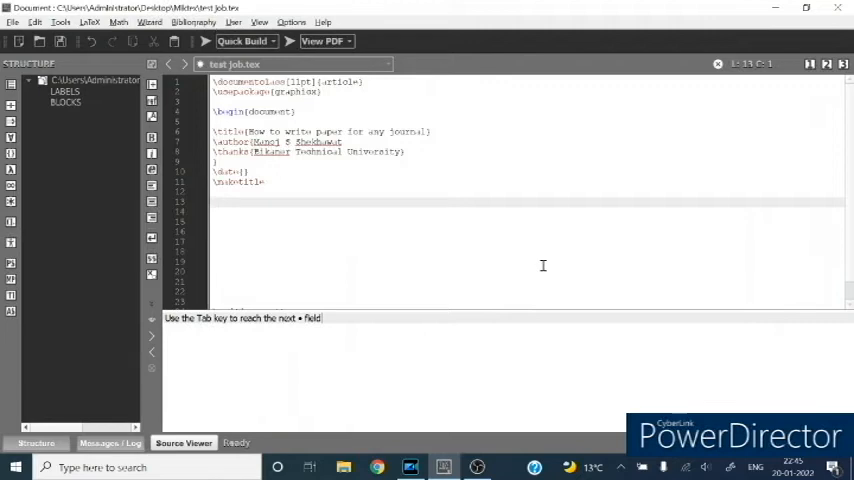
pyautogui.write('\\begin{abstract')
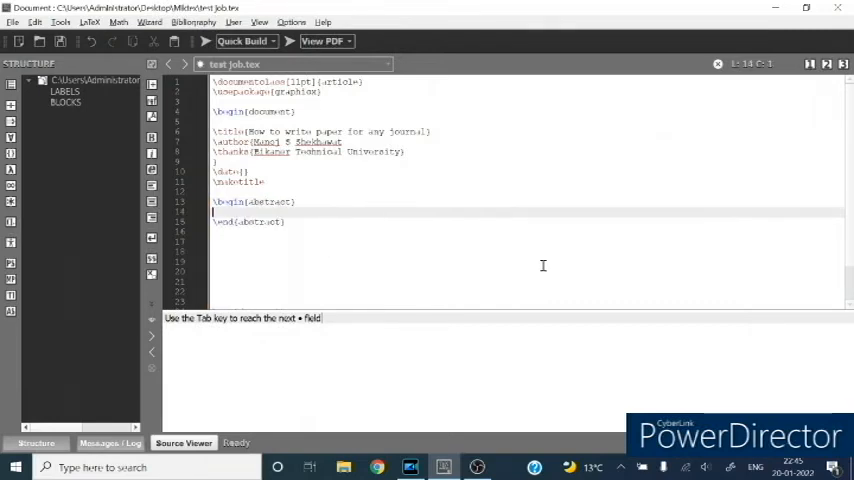
# Write "abstract goes here" inside the abstract environment
pyautogui.write('abstract goes')
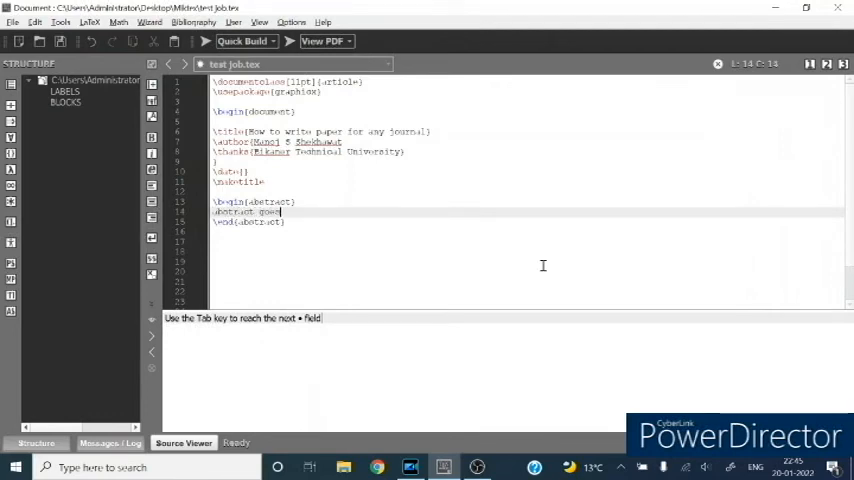
pyautogui.write('here')
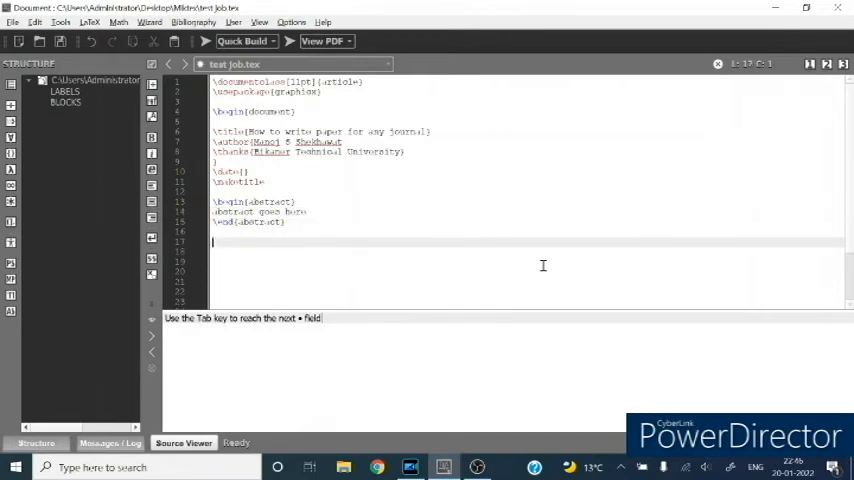
pyautogui.write('\\section{')
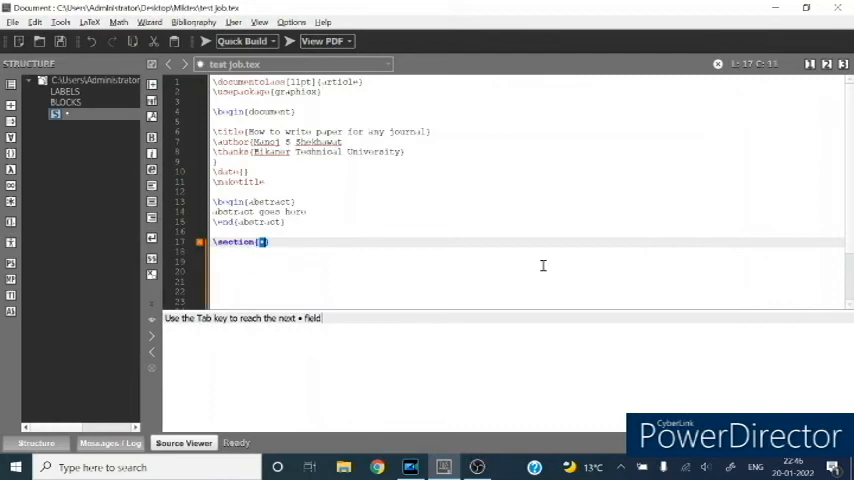
# Title the section Introduction and write "your manuscript introduction will start from here"
pyautogui.write('In')
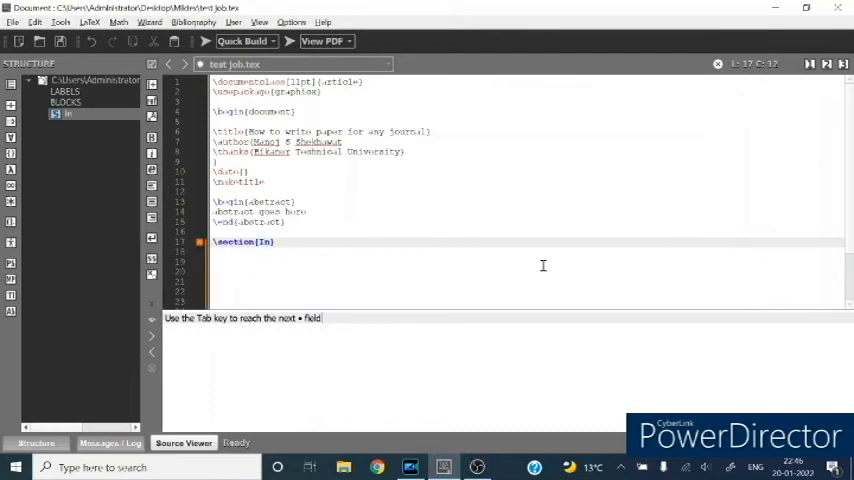
pyautogui.write('troduction')
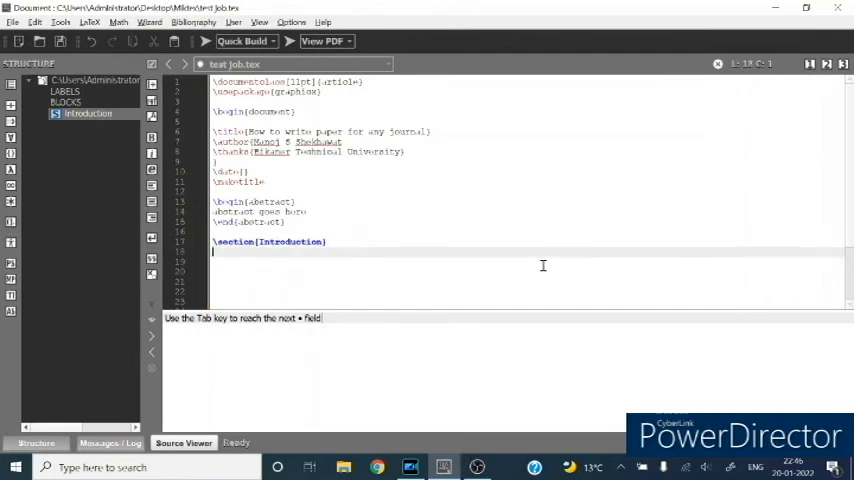
pyautogui.write('your manuscript')
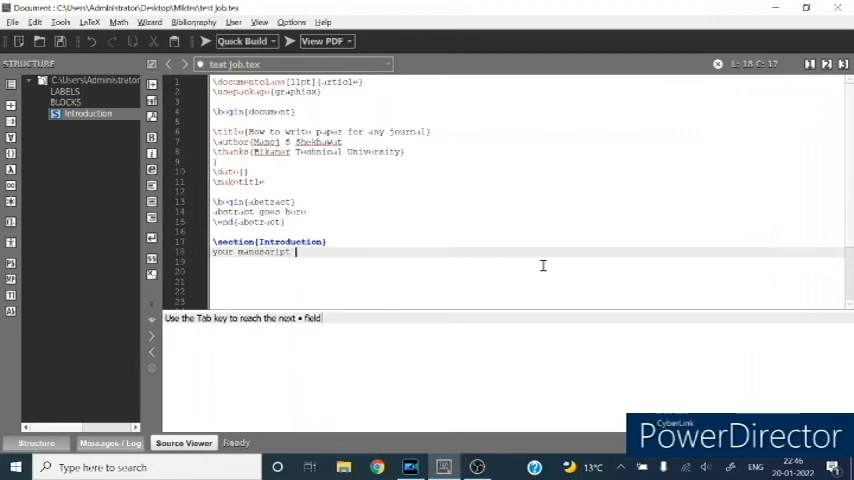
pyautogui.write('introduc')
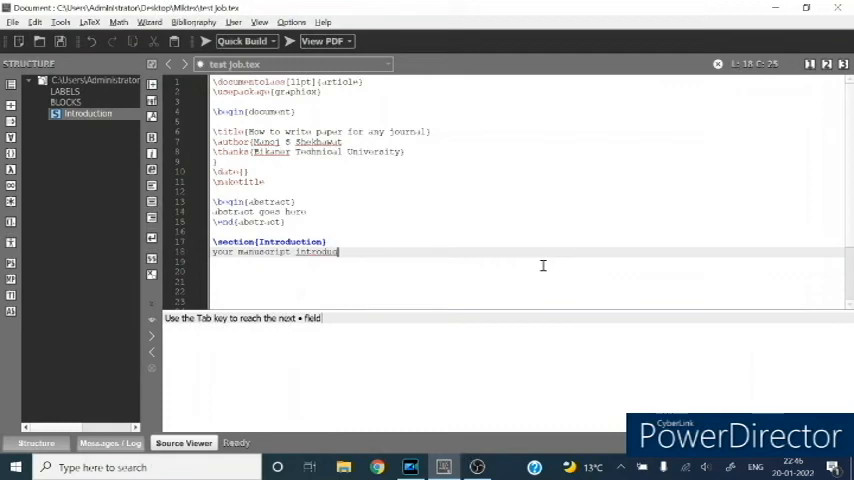
pyautogui.write('w')
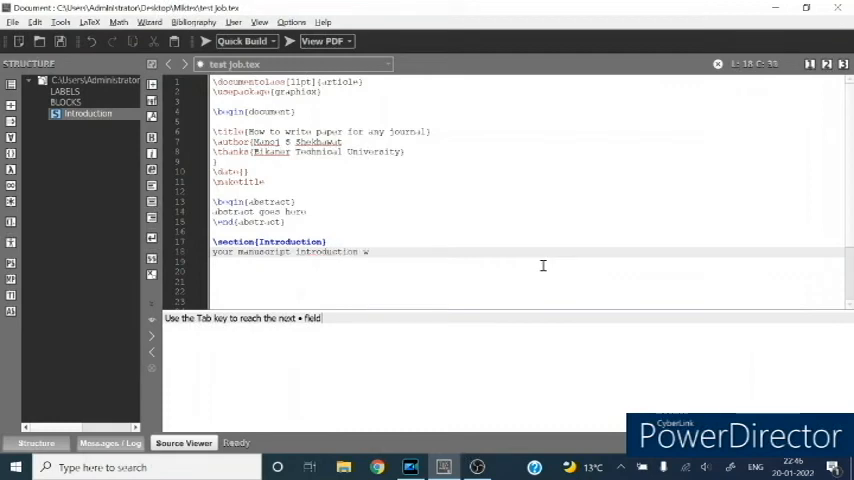
pyautogui.write('will start from')
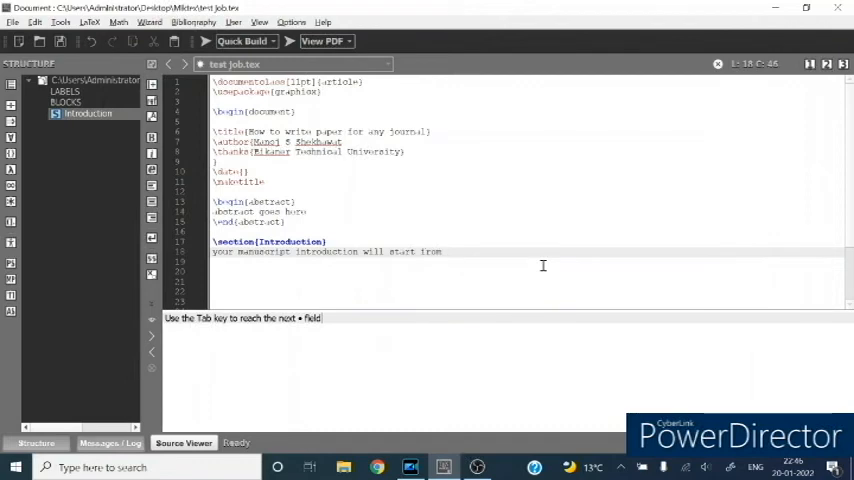
pyautogui.write('here')
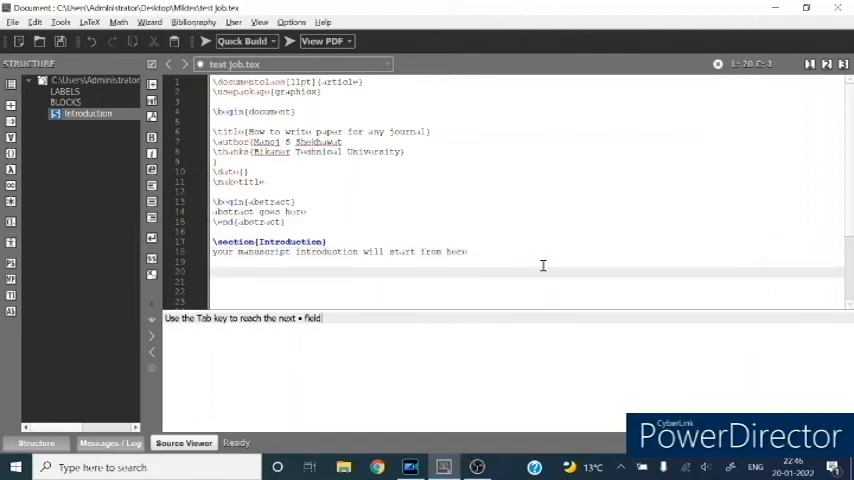
# Type \subsection*{Result} below the Introduction text
pyautogui.write('\\subsection')
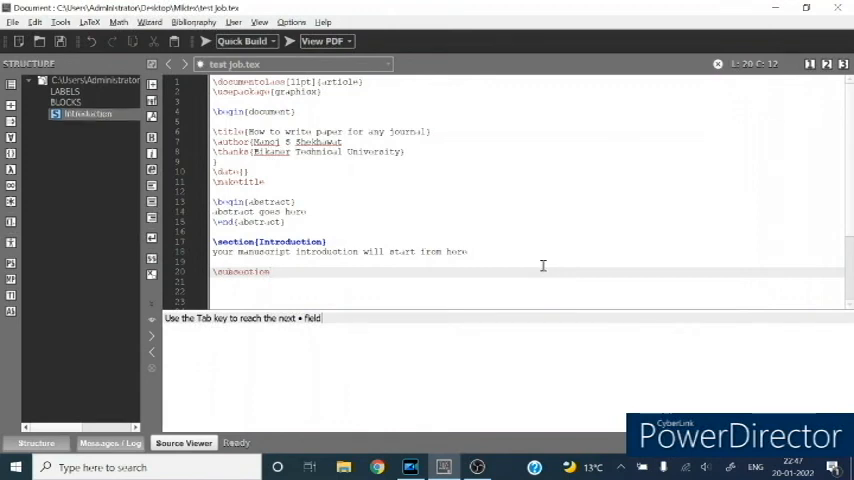
pyautogui.write('*{Result')
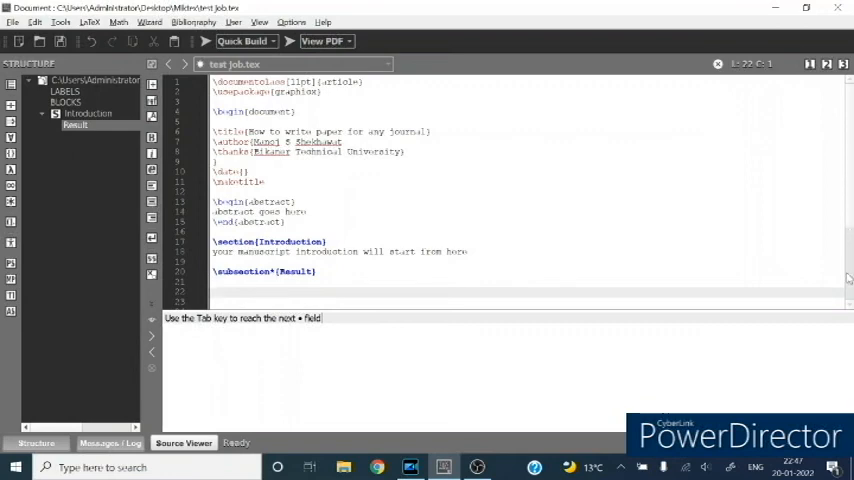
# Scroll down the editor before running the pdflatex Quick Build
pyautogui.scroll(-3)
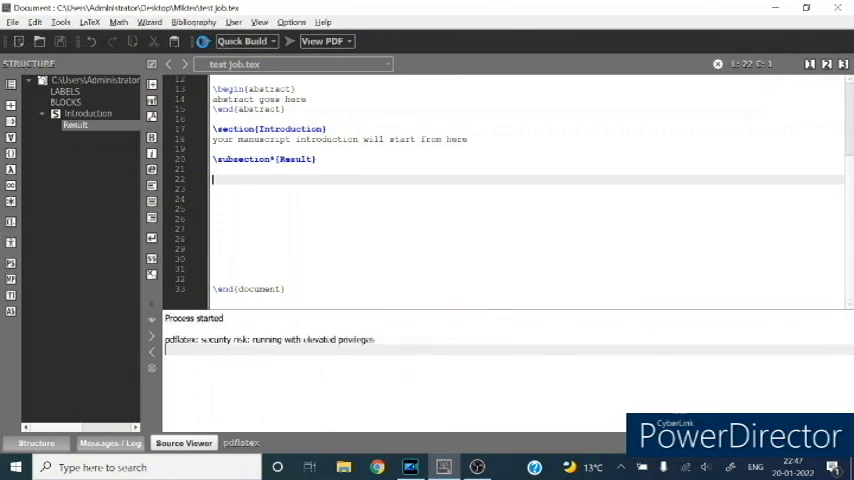
# Open View PDF and scroll through test job.pdf's title, abstract and headings
pyautogui.click(323, 41)
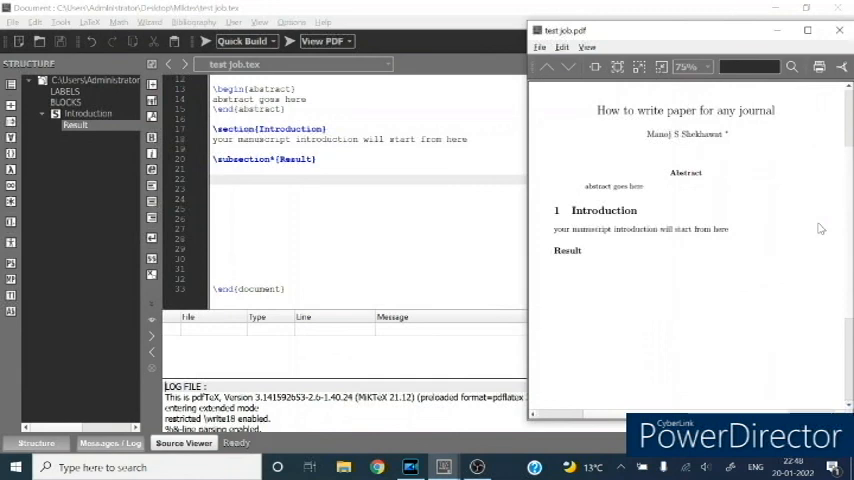
pyautogui.scroll(-3)
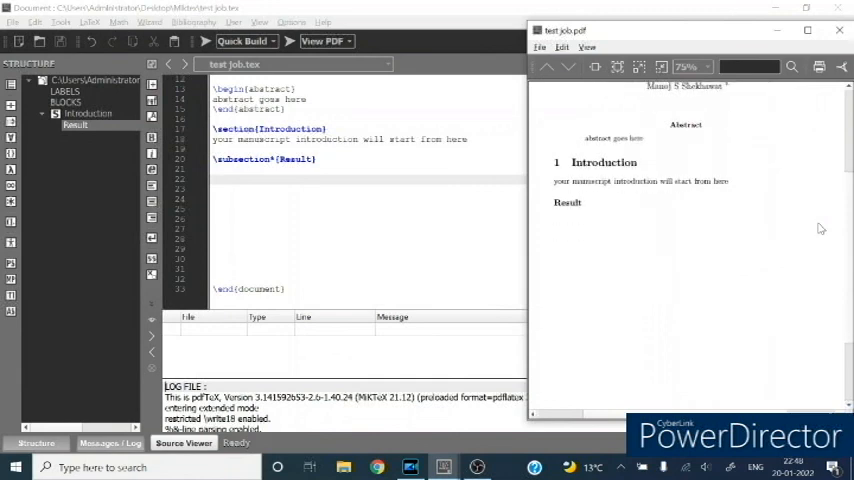
pyautogui.scroll(-3)
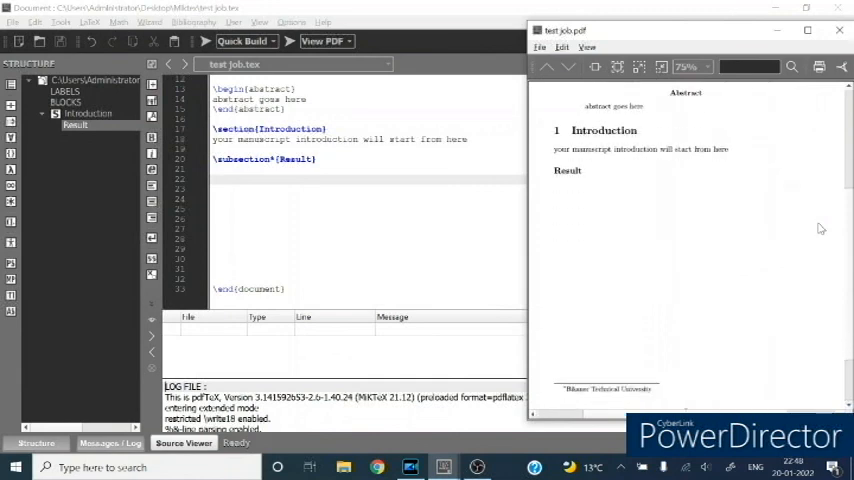
pyautogui.scroll(-3)
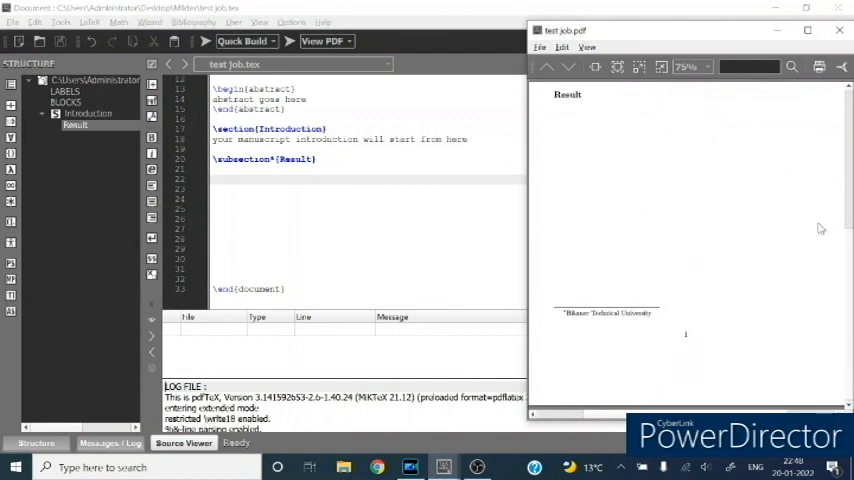
pyautogui.scroll(-3)
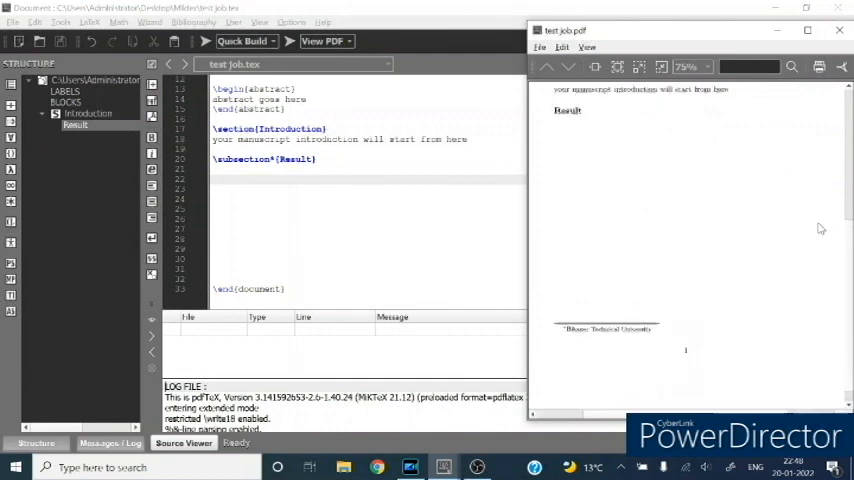